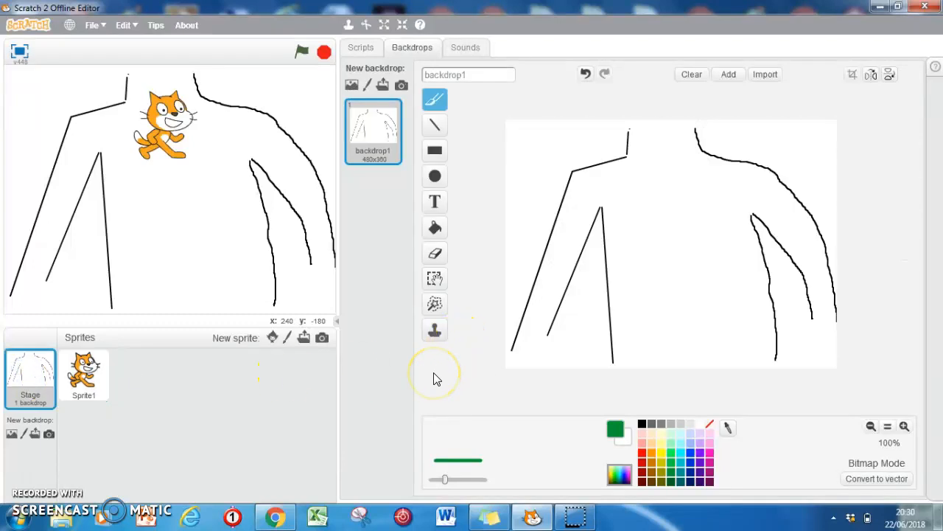
pyautogui.moveTo(435, 376)
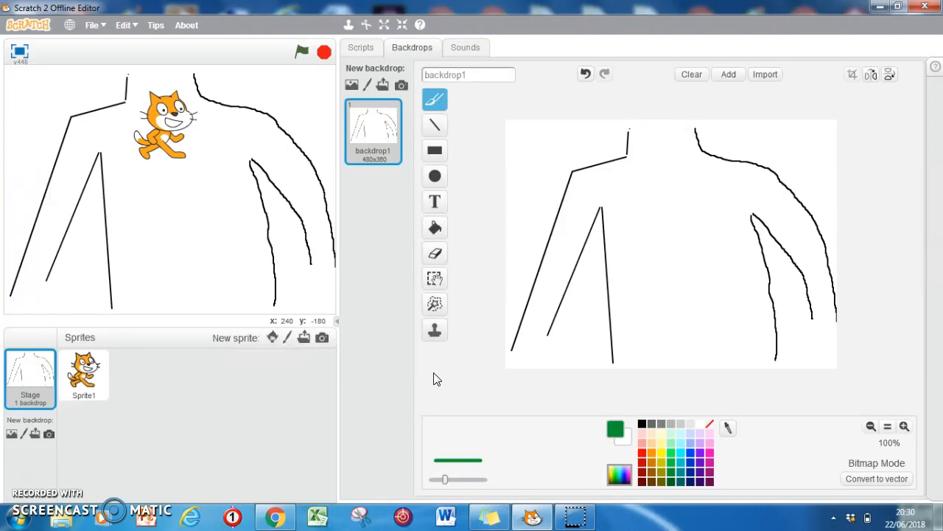
pyautogui.moveTo(643, 266)
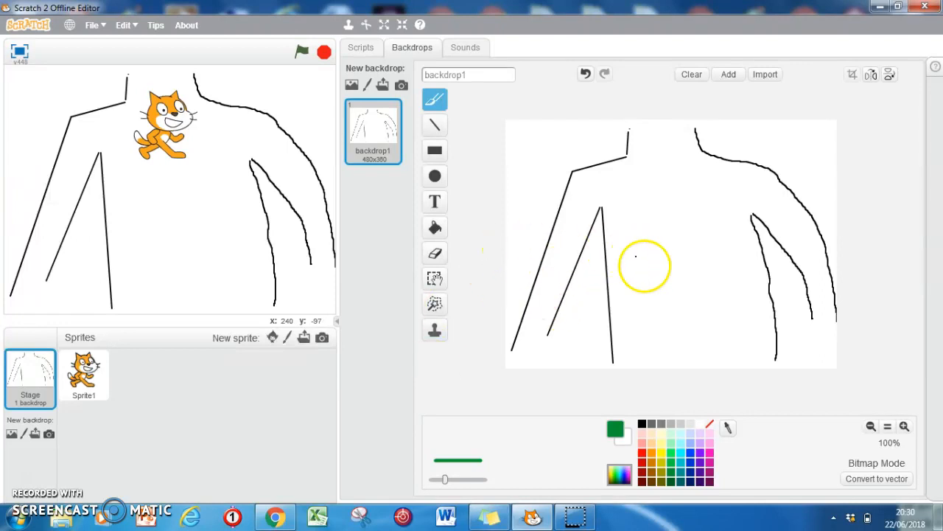
# Select Sprite1 to show its cat costume1 in the paint editor.
pyautogui.click(83, 375)
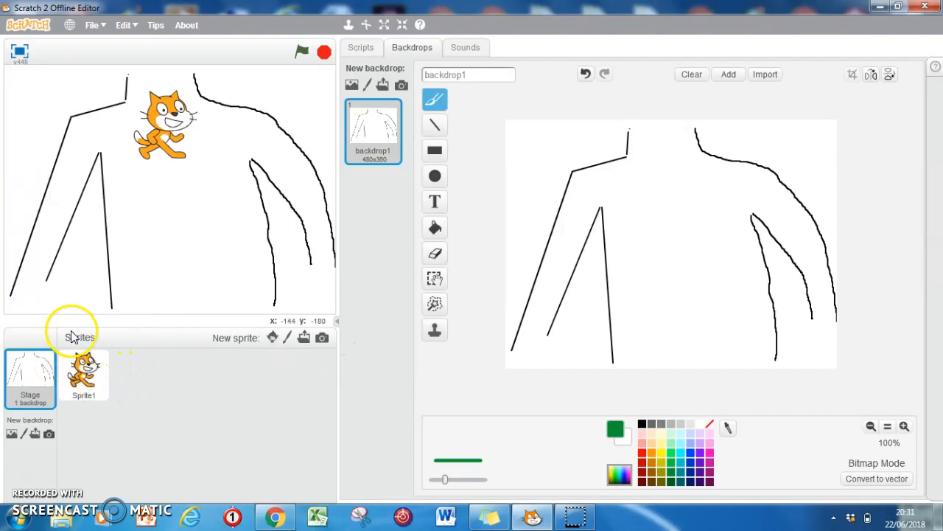
pyautogui.click(83, 374)
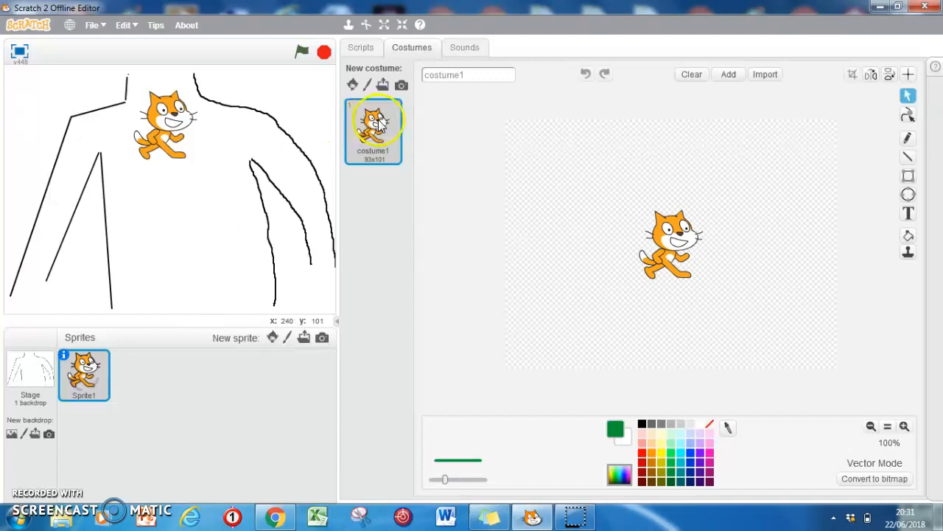
pyautogui.rightClick(376, 126)
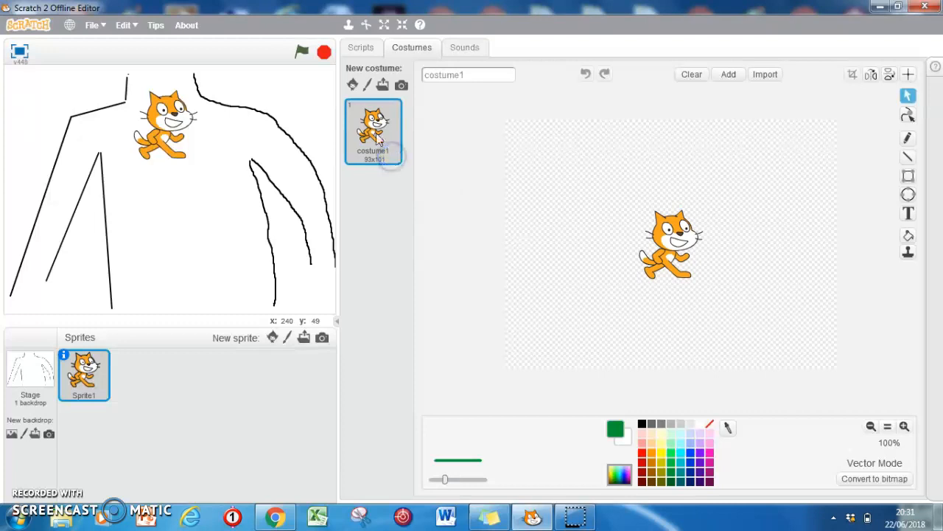
pyautogui.rightClick(373, 131)
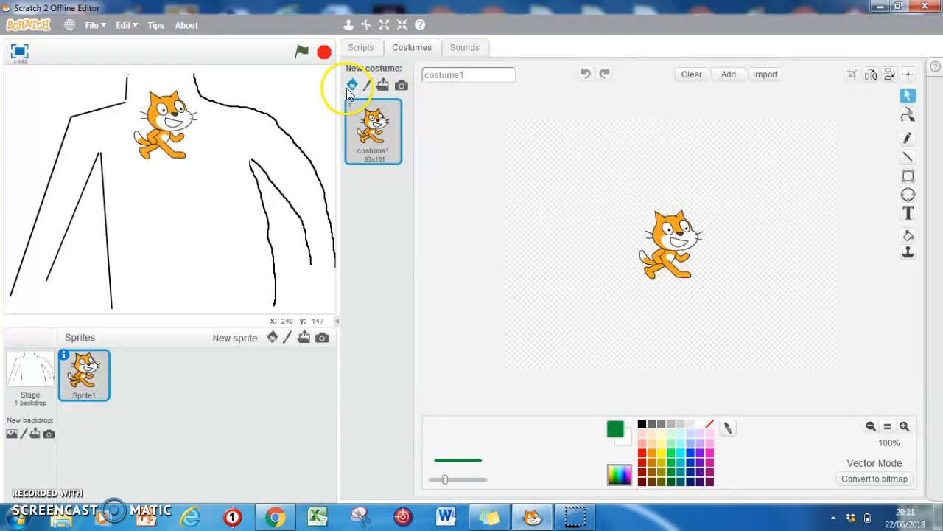
pyautogui.moveTo(352, 86)
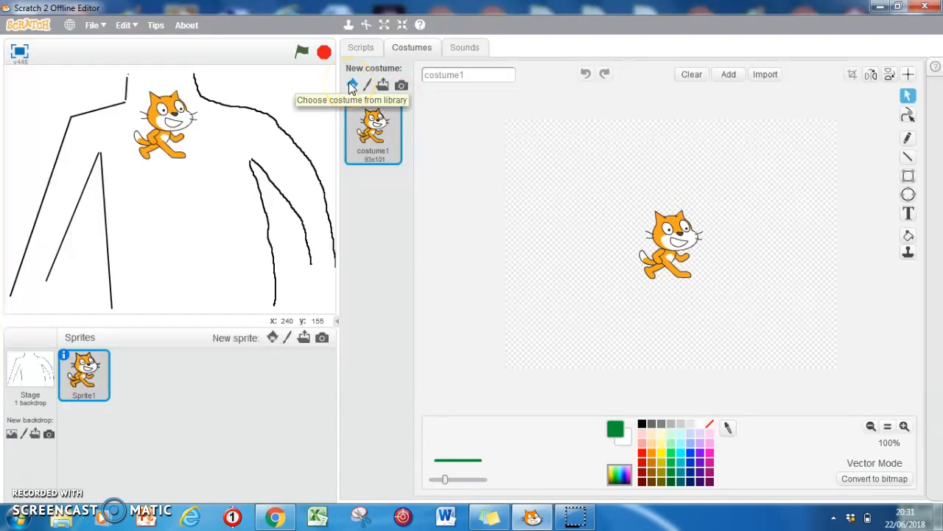
pyautogui.moveTo(352, 87)
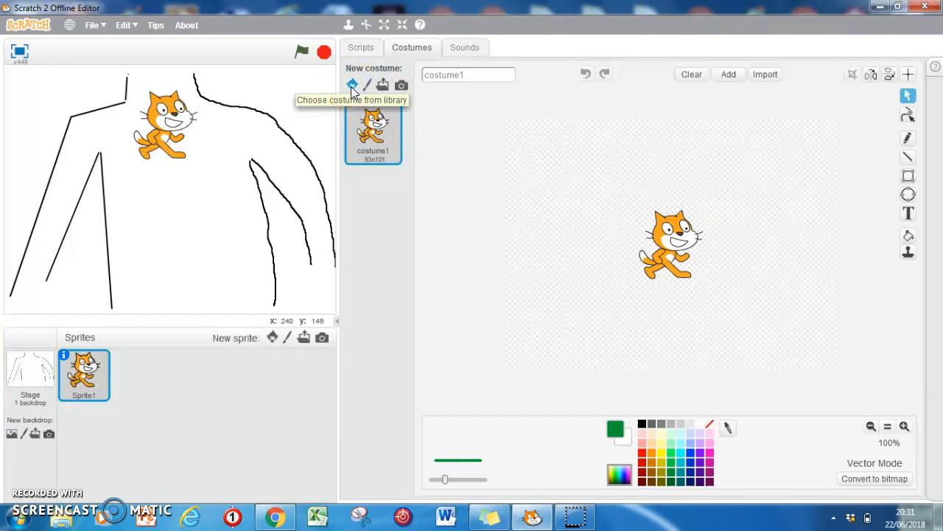
pyautogui.moveTo(367, 84)
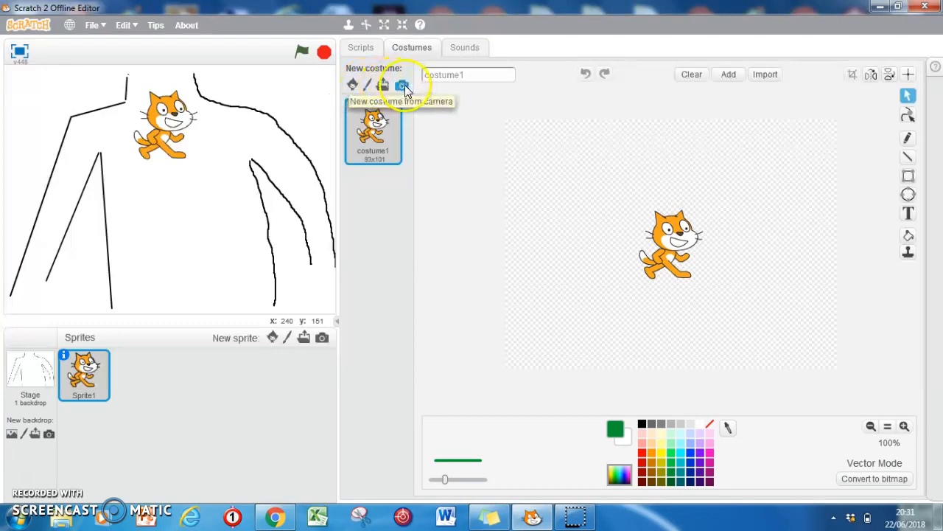
pyautogui.moveTo(354, 85)
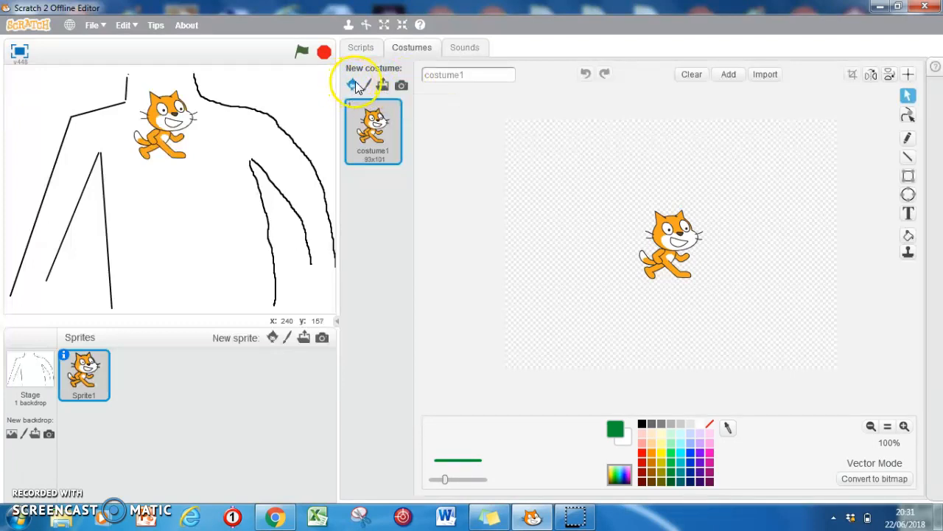
pyautogui.moveTo(354, 85)
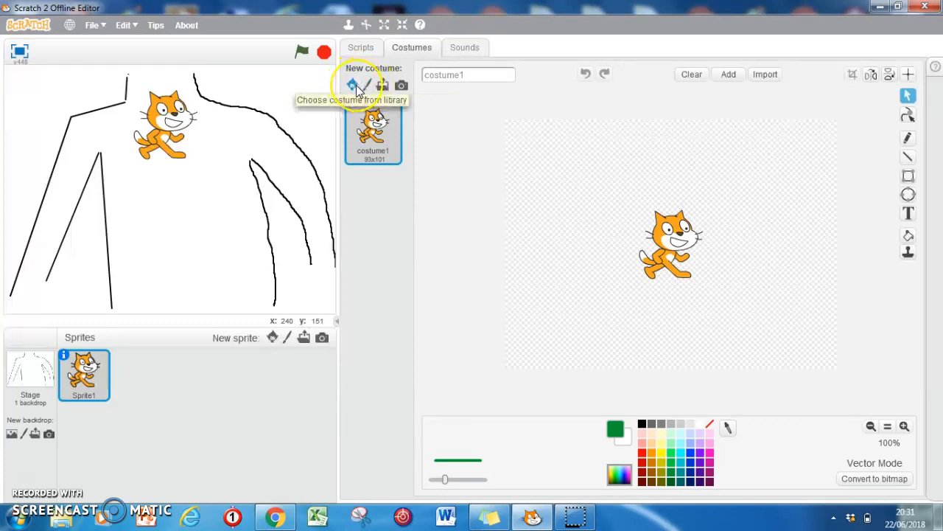
# Add the donut costume from the library's Things category to the sprite.
pyautogui.click(353, 85)
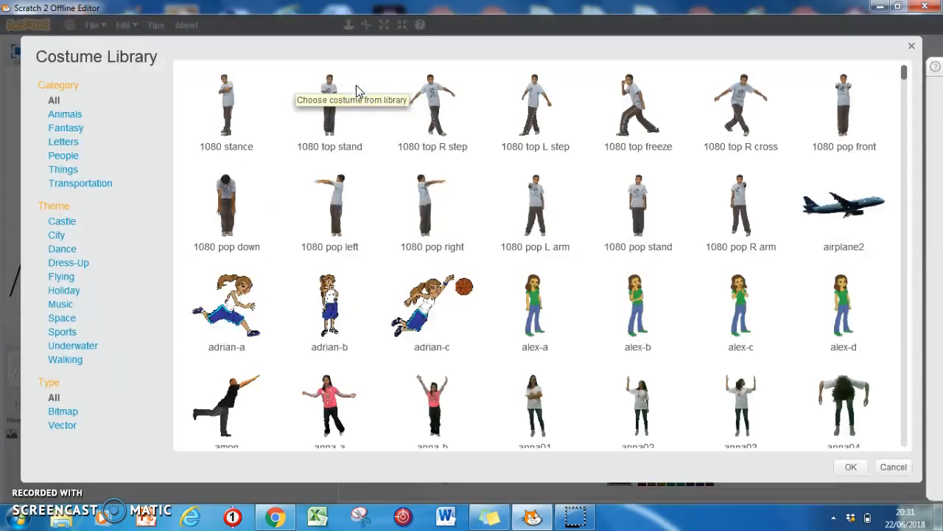
pyautogui.moveTo(359, 90)
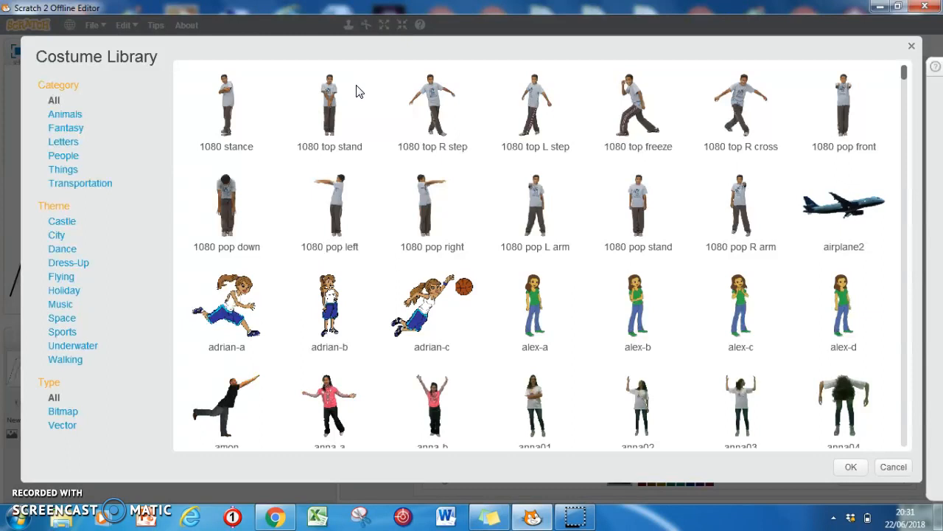
pyautogui.moveTo(888, 184)
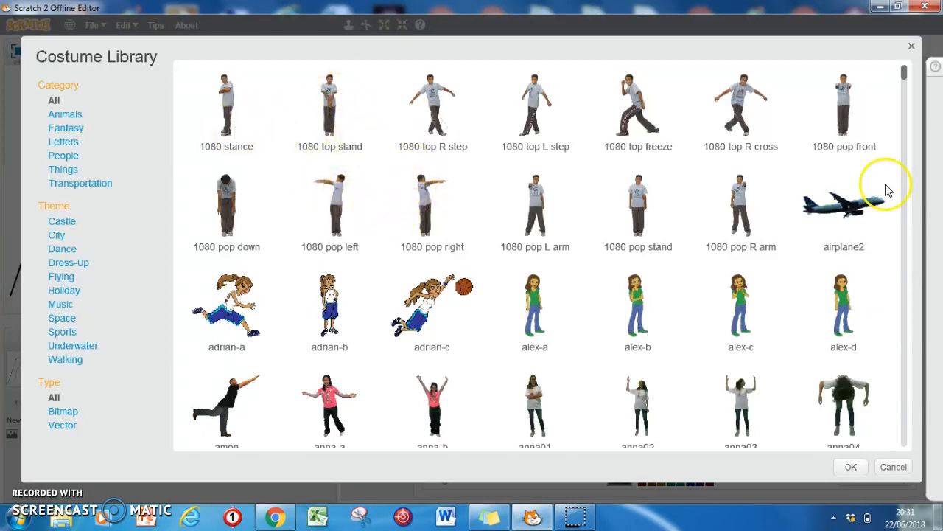
pyautogui.scroll(-3)
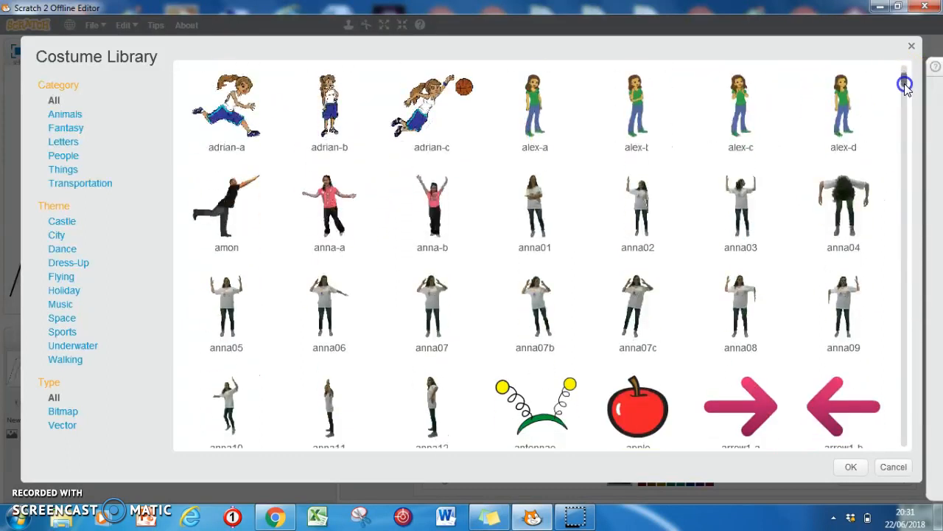
pyautogui.scroll(-3)
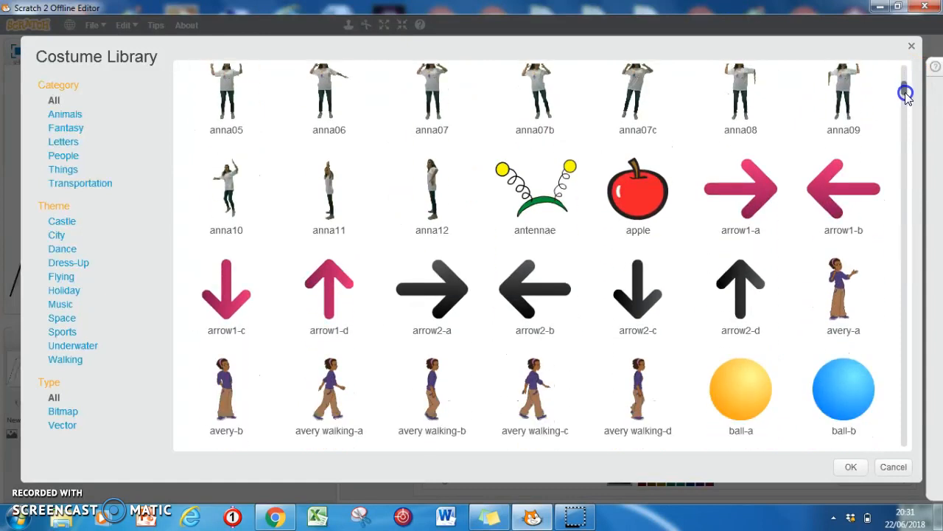
pyautogui.scroll(-3)
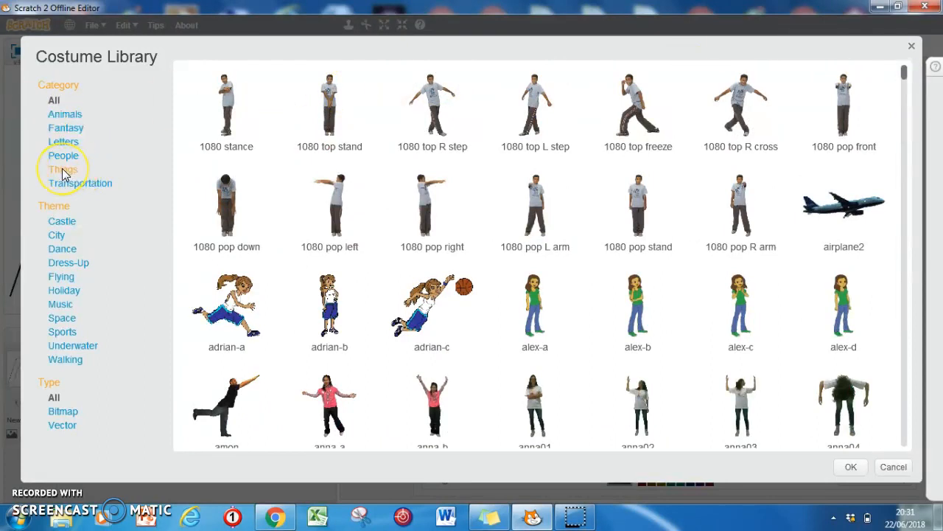
pyautogui.click(65, 169)
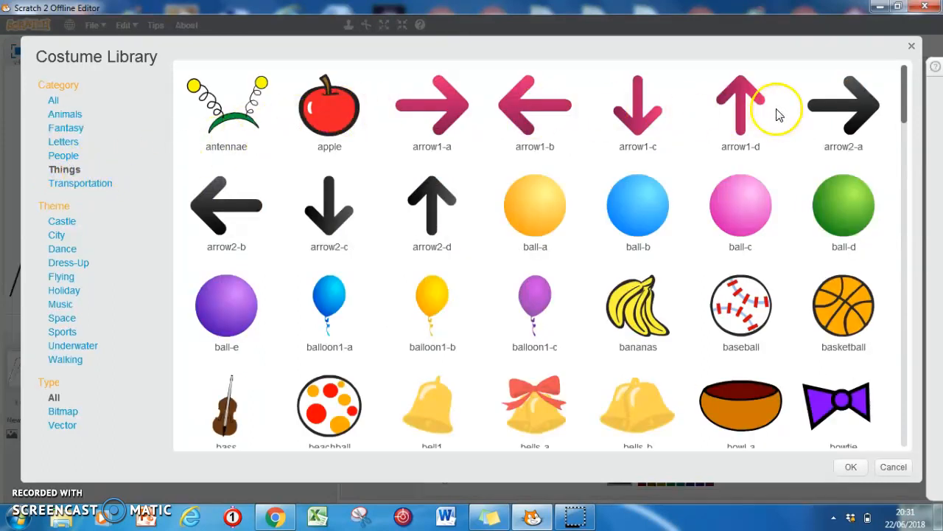
pyautogui.scroll(-3)
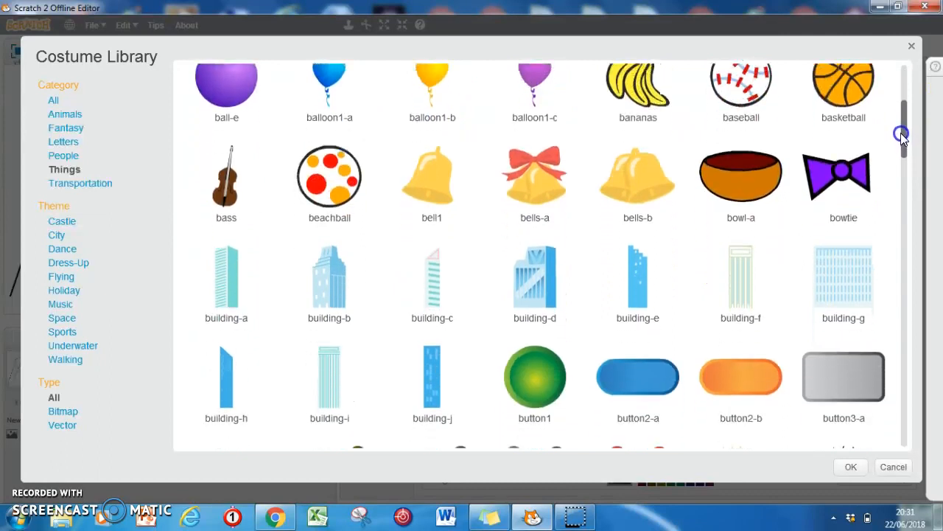
pyautogui.scroll(-3)
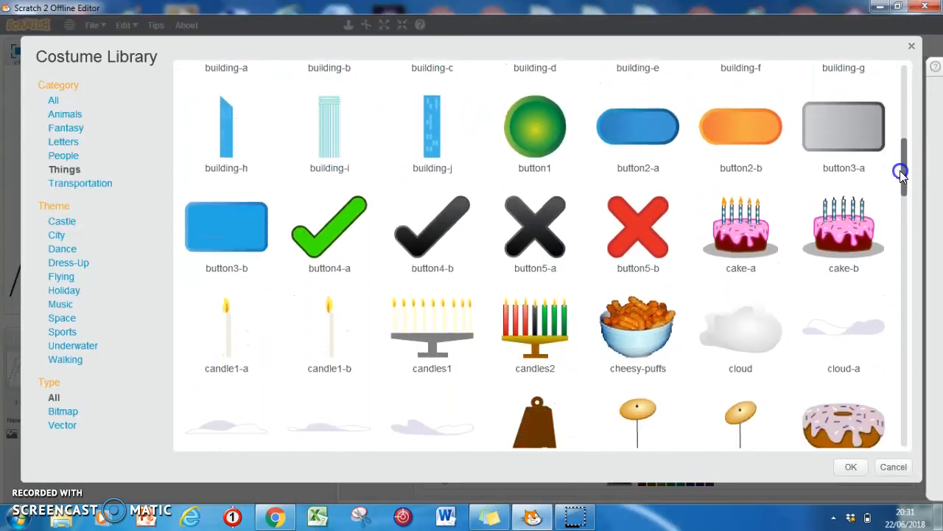
pyautogui.scroll(-3)
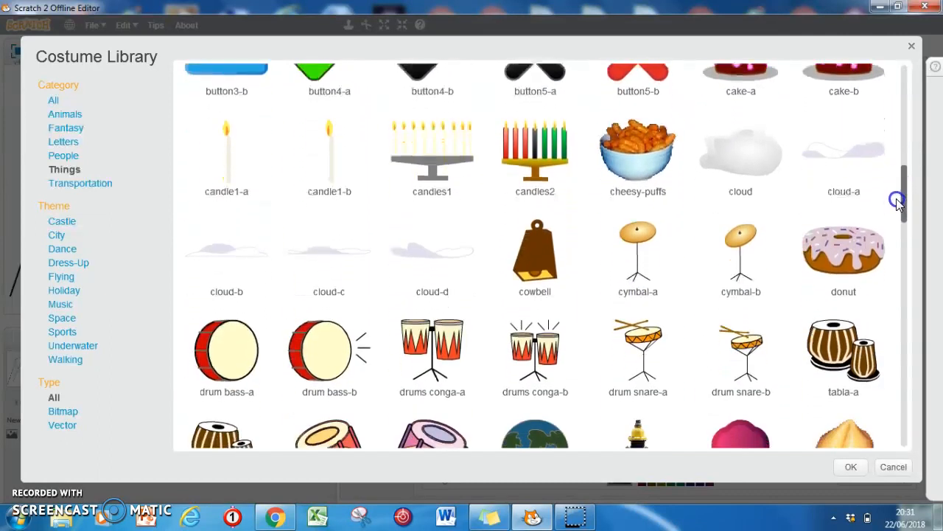
pyautogui.scroll(-3)
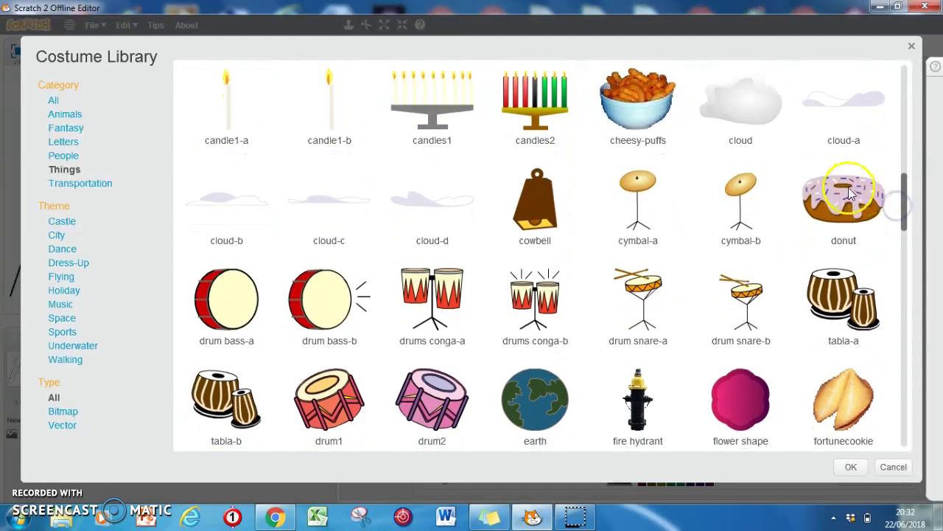
pyautogui.click(843, 192)
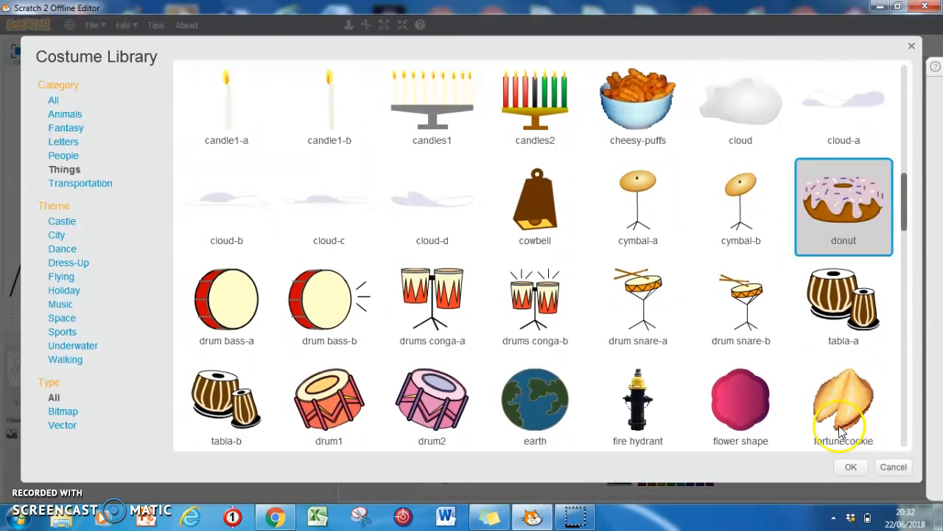
pyautogui.click(851, 467)
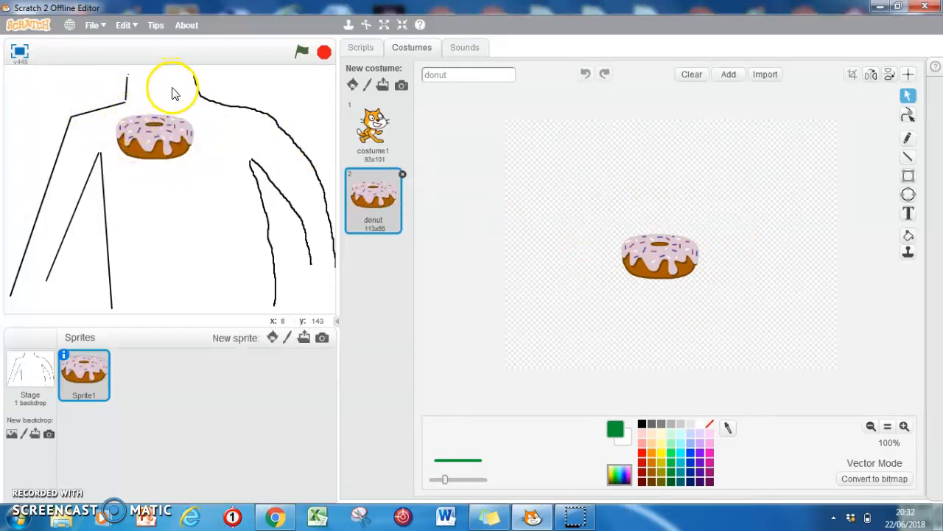
pyautogui.moveTo(186, 88)
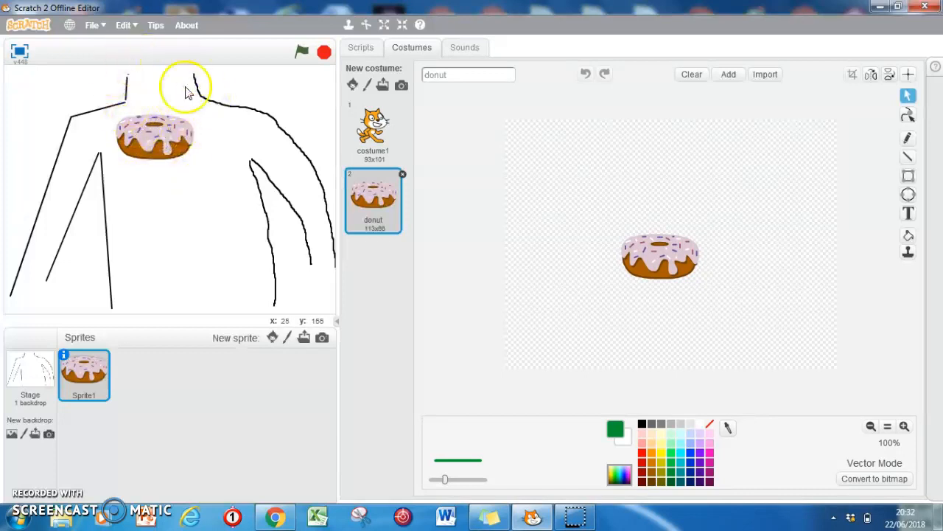
pyautogui.moveTo(615, 291)
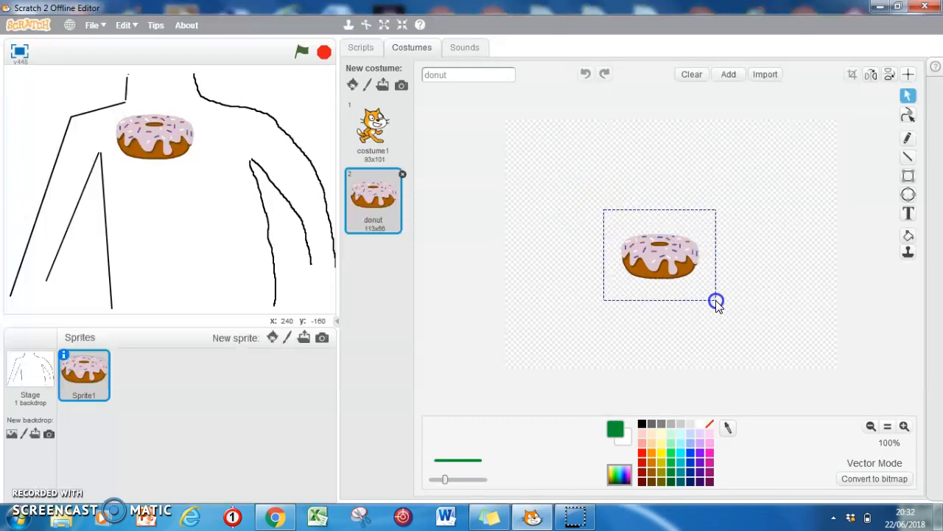
# Group the donut's pieces and scale the donut down to a tiny 21x12.
pyautogui.click(660, 254)
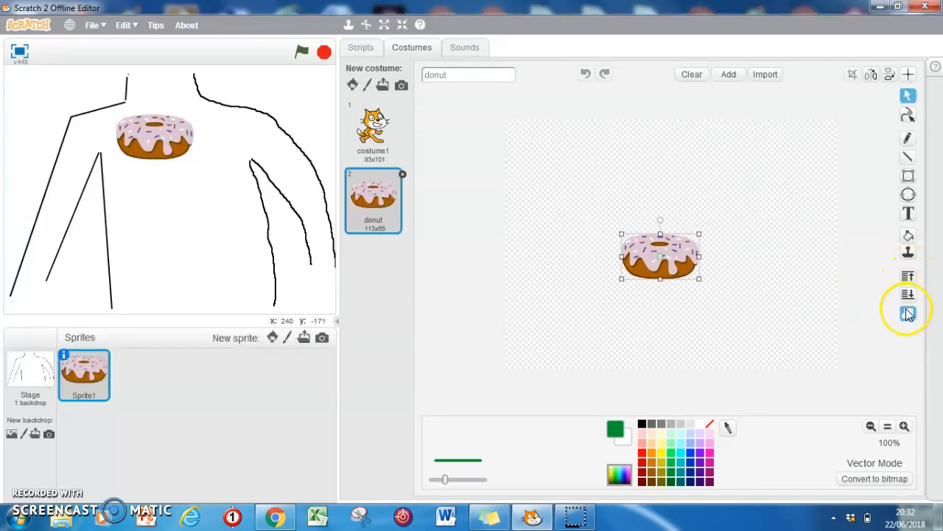
pyautogui.moveTo(908, 313)
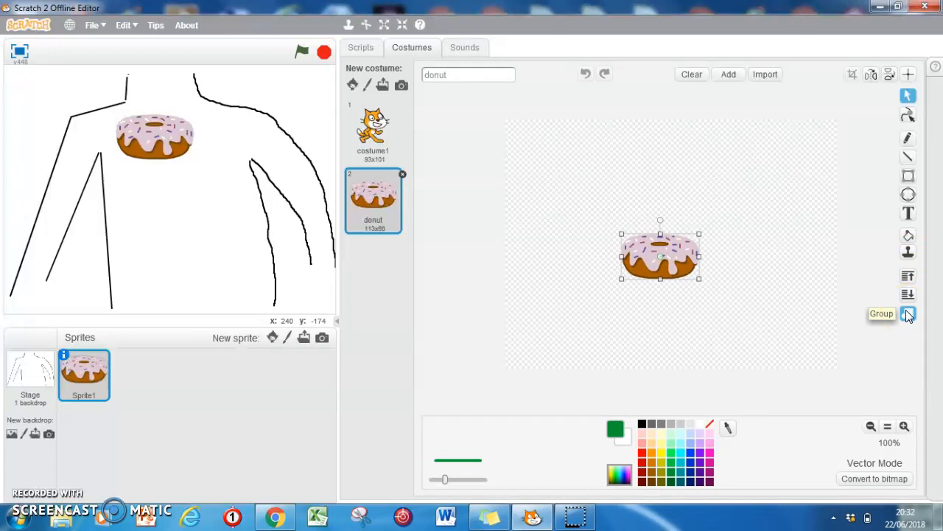
pyautogui.click(881, 314)
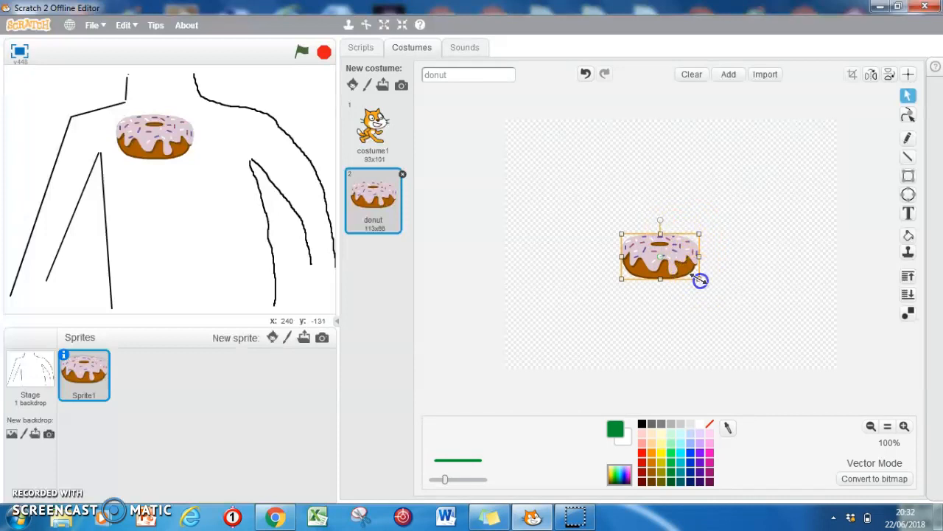
pyautogui.moveTo(699, 278); pyautogui.dragTo(661, 256)
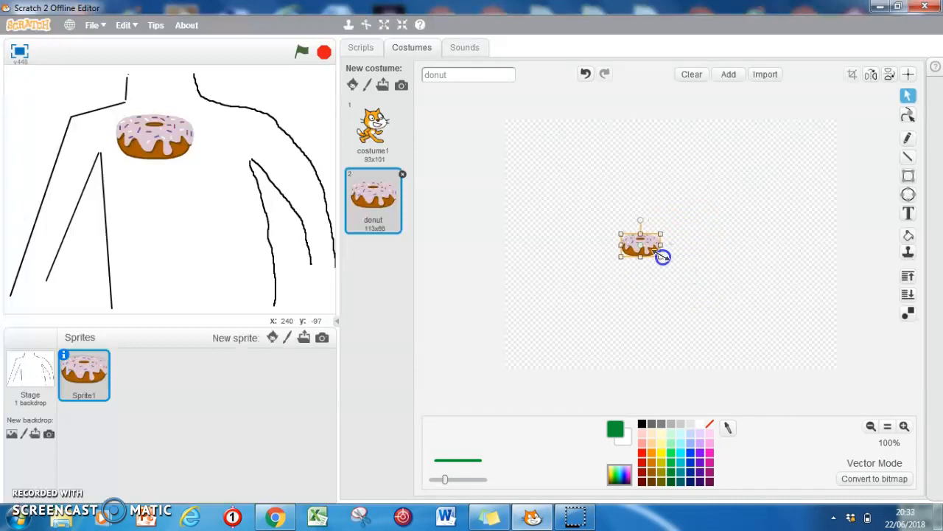
pyautogui.moveTo(662, 256); pyautogui.dragTo(652, 246)
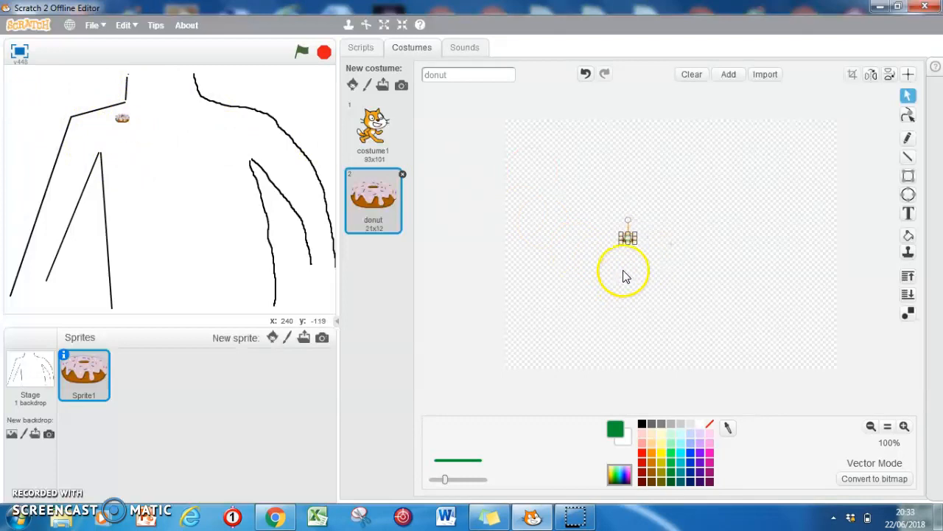
# Enlarge the donut to 39x23, place it on the neck, then show costume1.
pyautogui.click(628, 236)
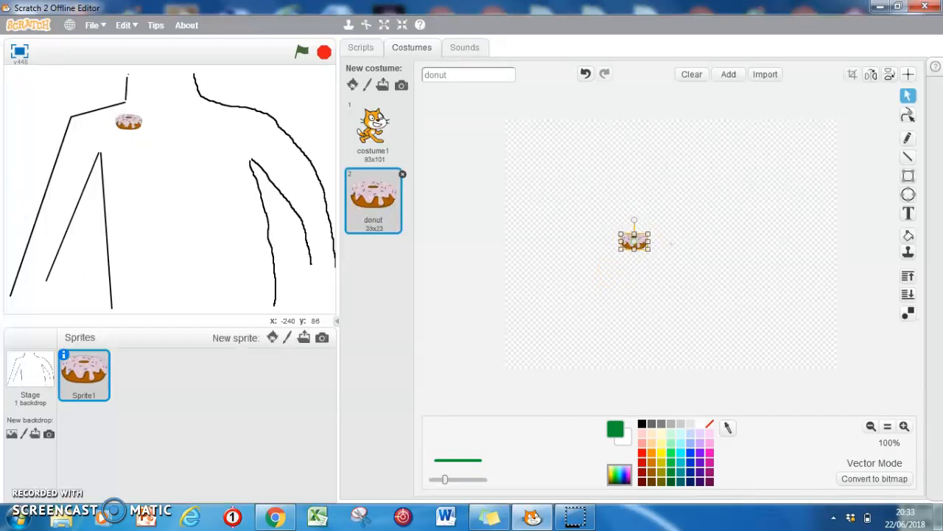
pyautogui.moveTo(129, 121); pyautogui.dragTo(166, 96)
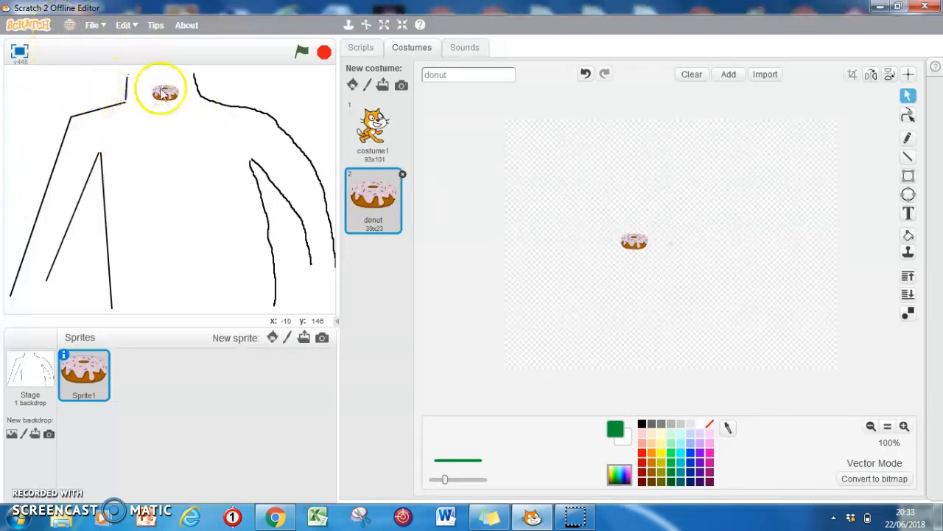
pyautogui.moveTo(616, 286)
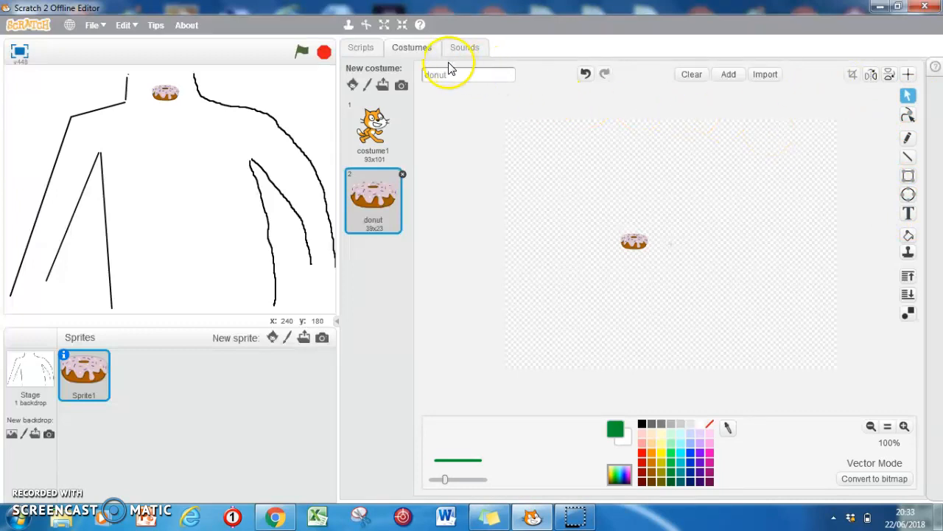
pyautogui.moveTo(367, 85)
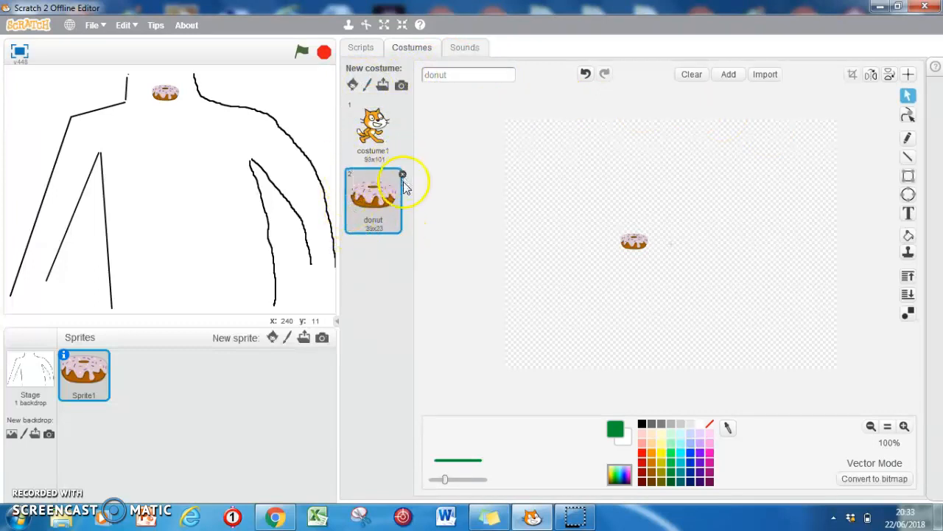
pyautogui.click(373, 133)
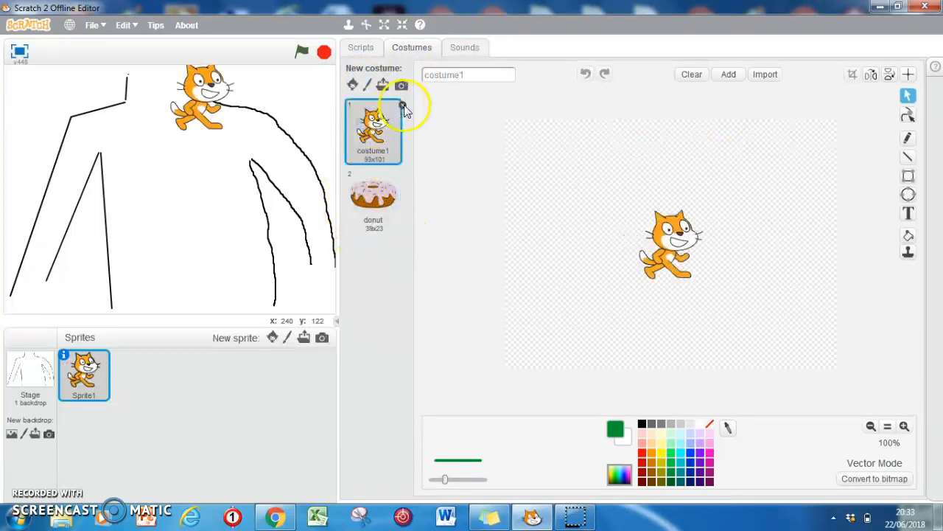
# Delete the cat costume1, leaving the donut as the only costume.
pyautogui.click(373, 199)
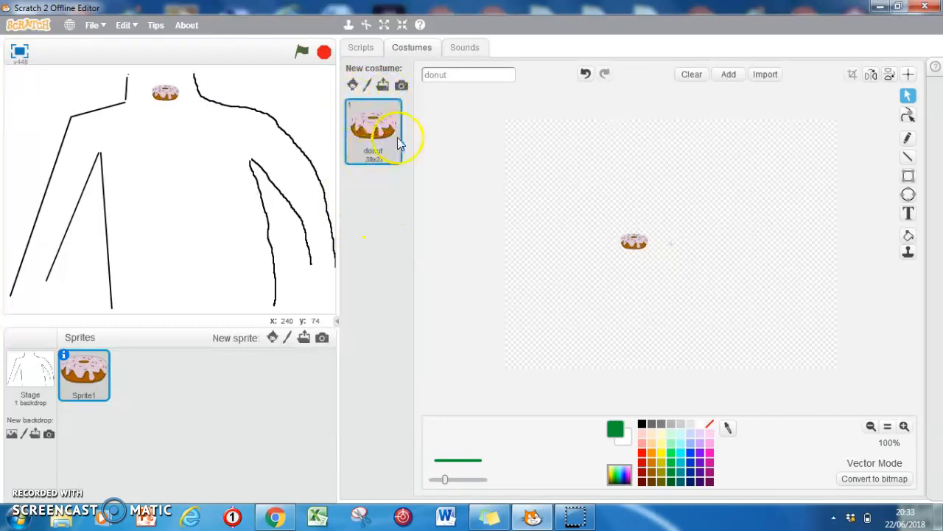
pyautogui.moveTo(376, 227)
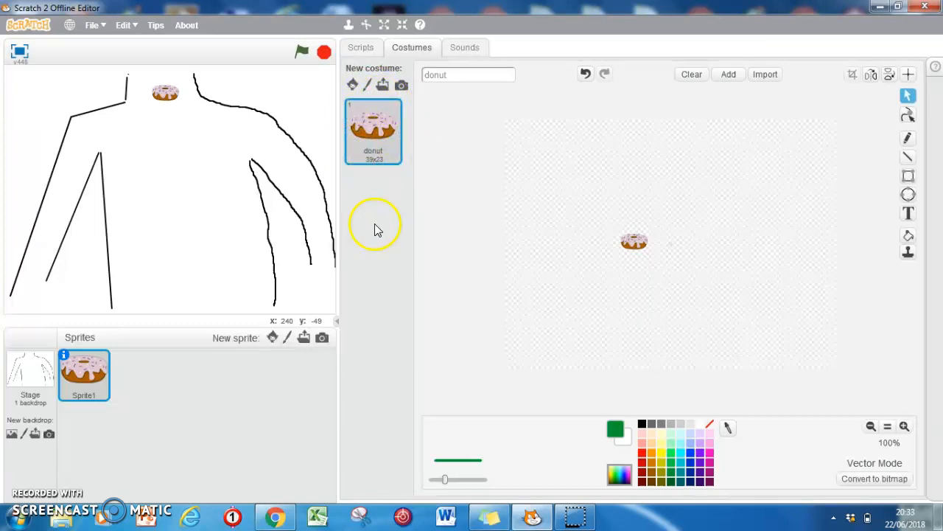
pyautogui.moveTo(369, 85)
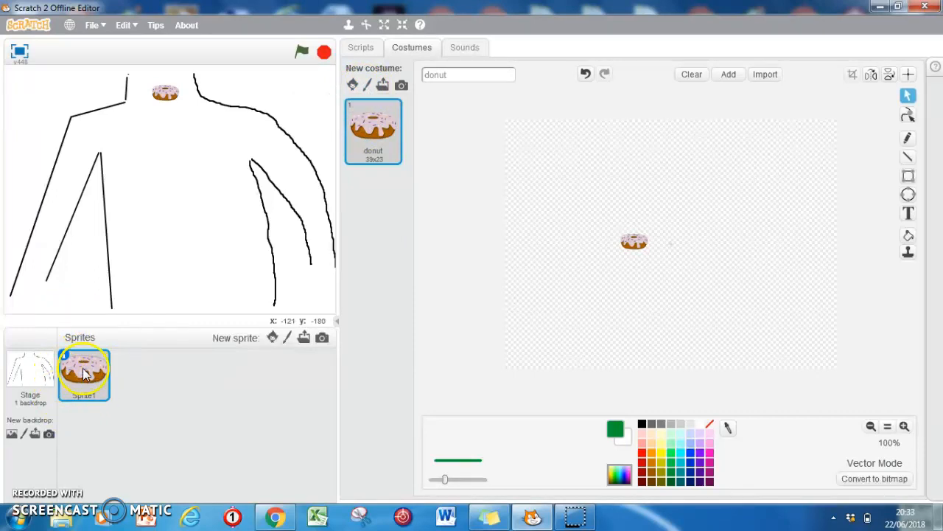
pyautogui.moveTo(81, 387)
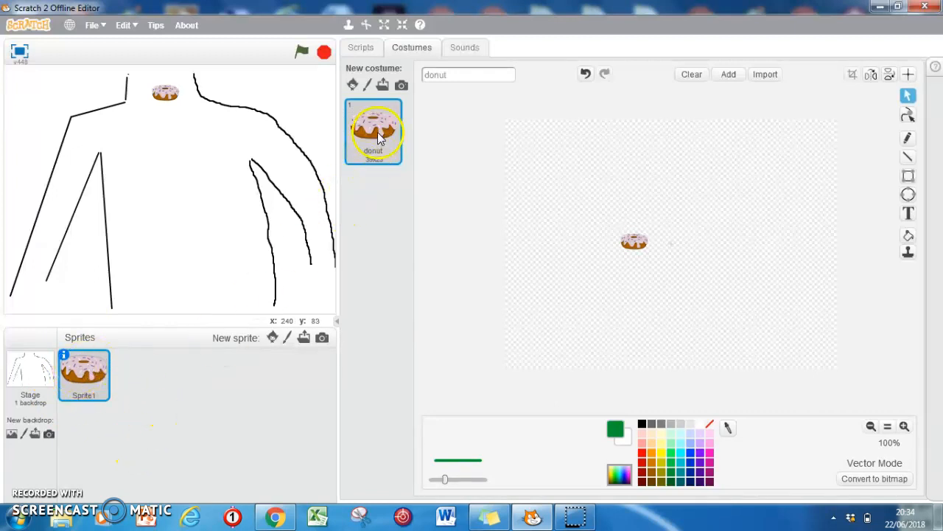
pyautogui.moveTo(368, 85)
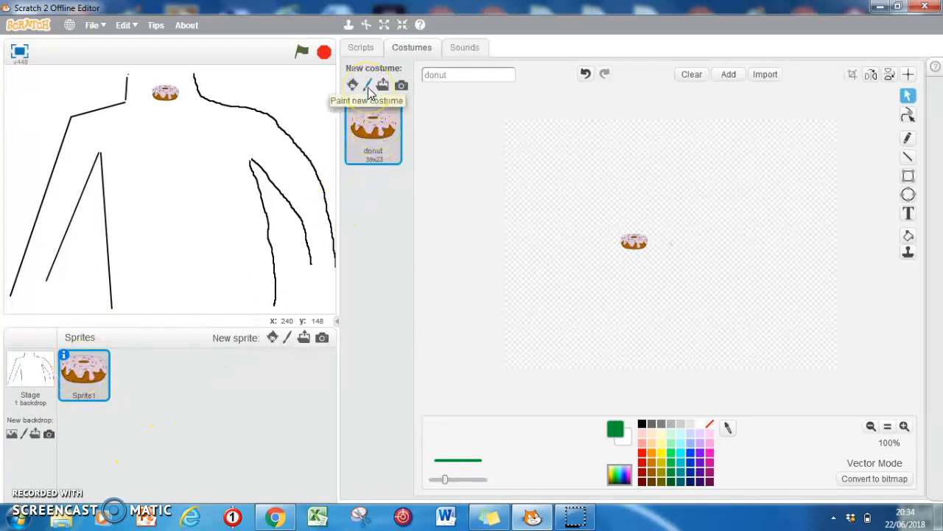
# Paint a new costume with a green apple outline, brown stem and pale green leaves.
pyautogui.click(367, 84)
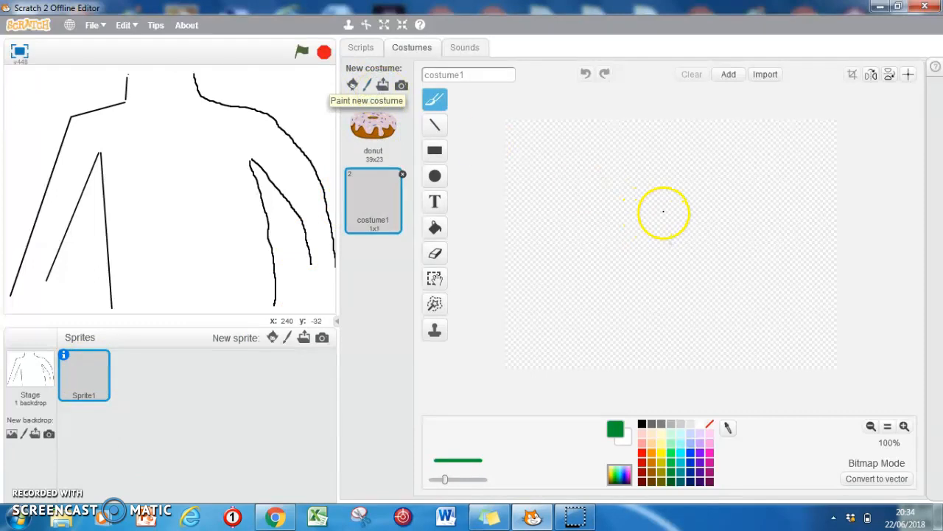
pyautogui.moveTo(673, 212)
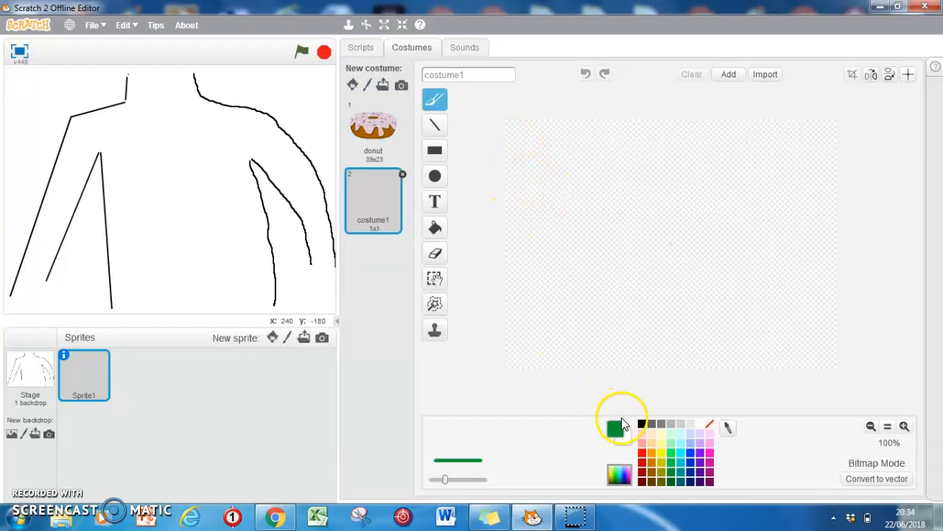
pyautogui.moveTo(674, 465)
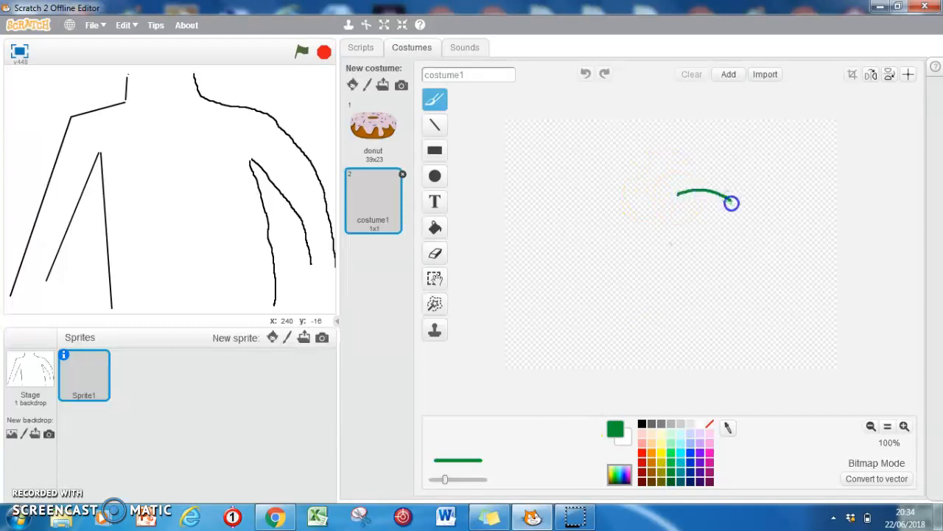
pyautogui.moveTo(732, 202); pyautogui.dragTo(609, 245)
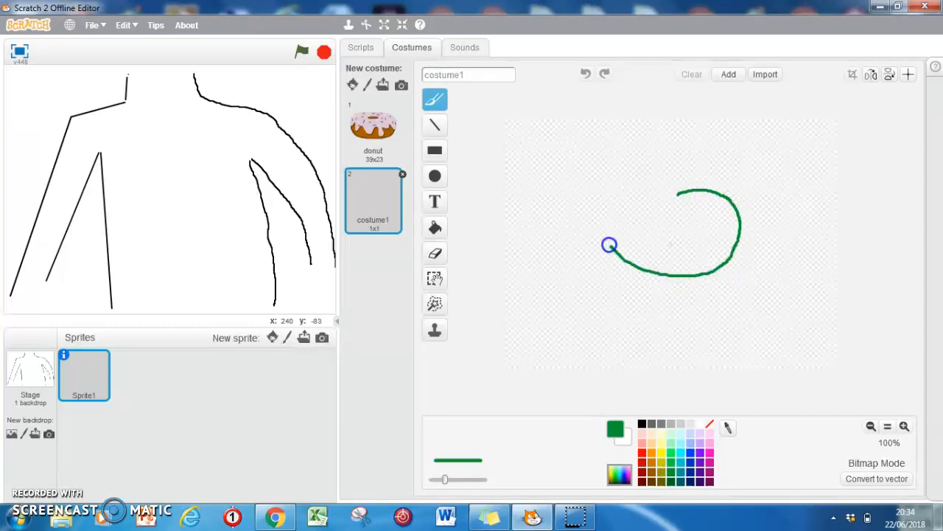
pyautogui.moveTo(609, 245); pyautogui.dragTo(664, 186)
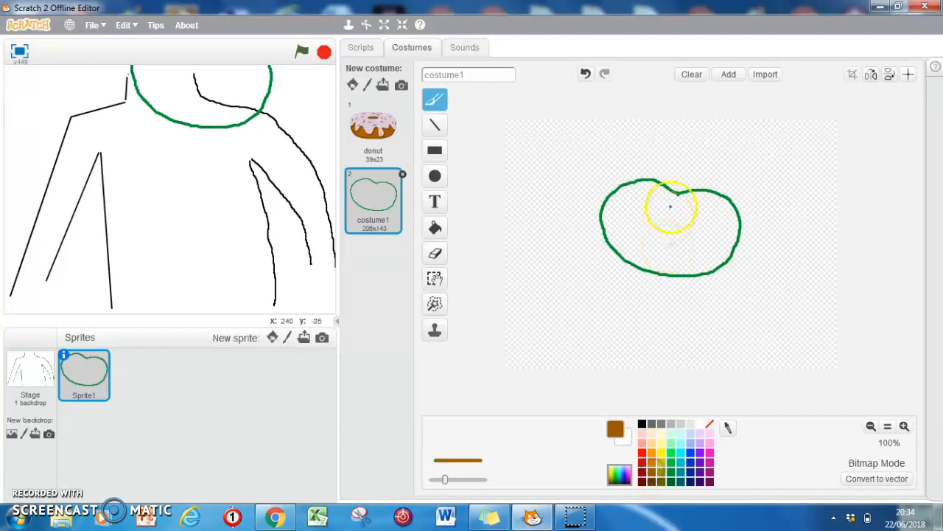
pyautogui.moveTo(667, 191); pyautogui.dragTo(693, 166)
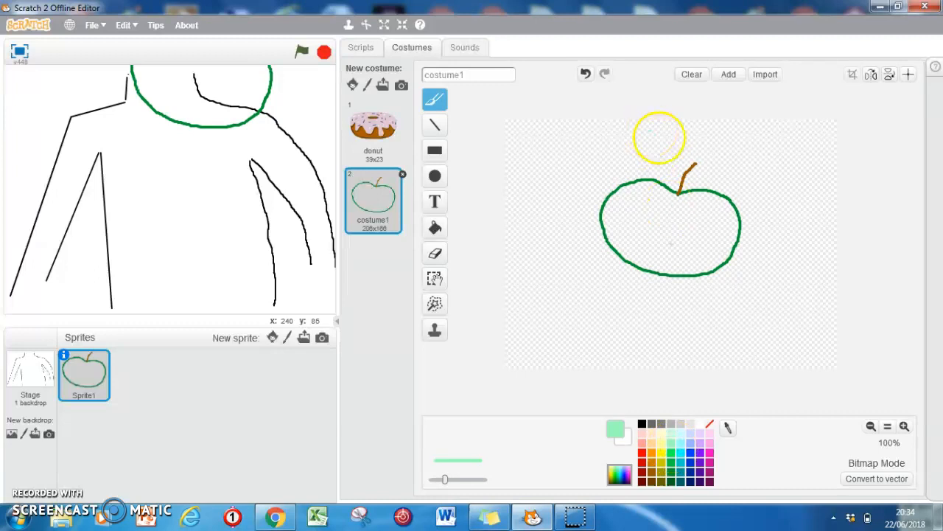
pyautogui.moveTo(663, 179)
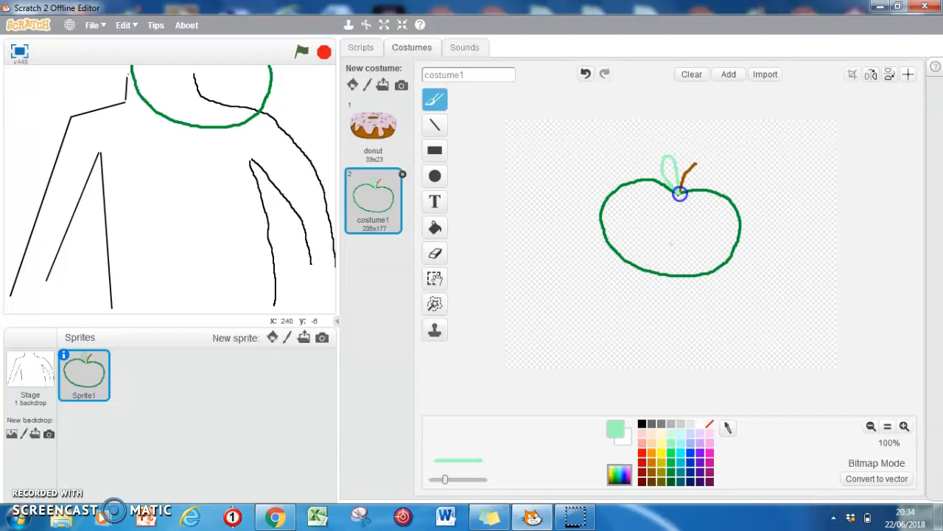
pyautogui.moveTo(667, 166); pyautogui.dragTo(711, 184)
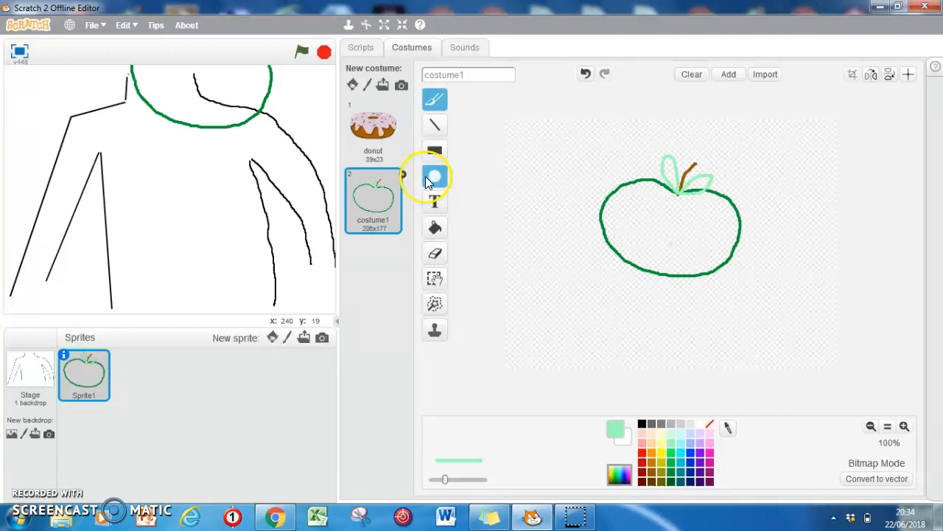
# Fill the apple body with dark green and the background with a light green gradient.
pyautogui.click(434, 227)
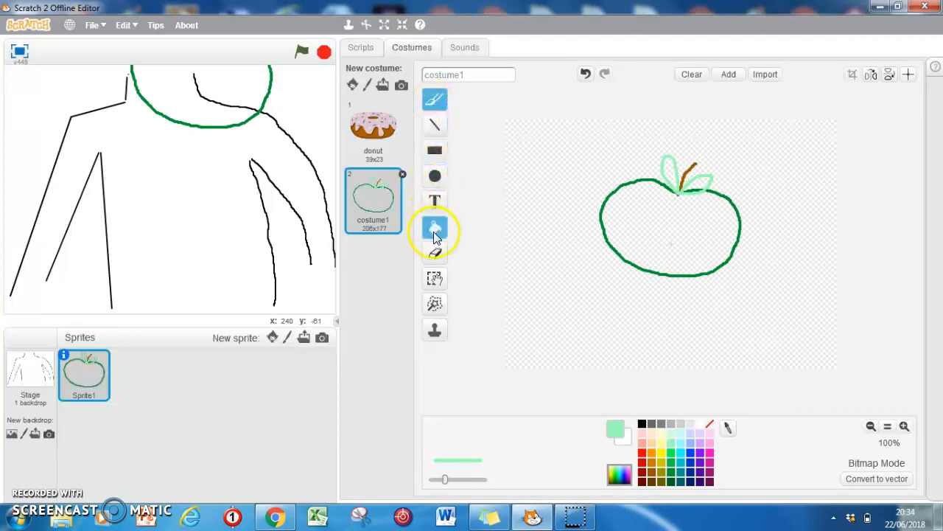
pyautogui.click(435, 229)
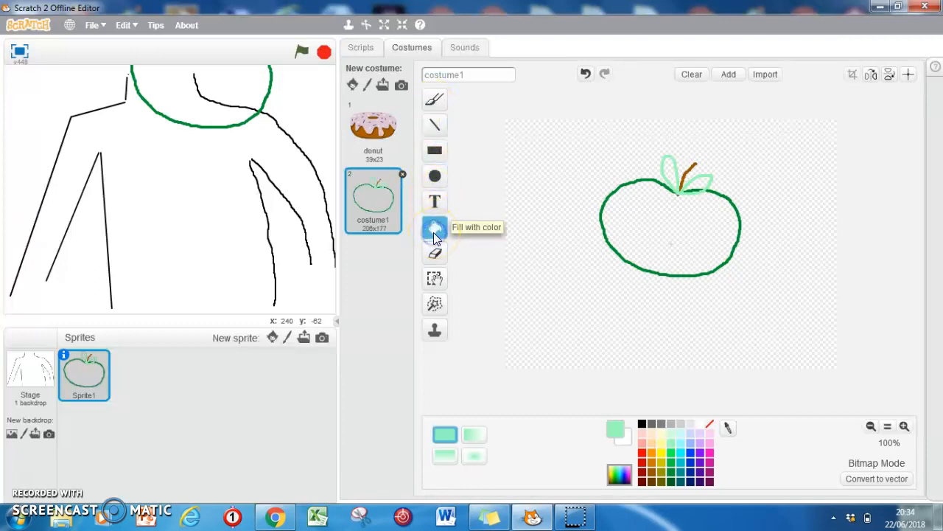
pyautogui.click(434, 227)
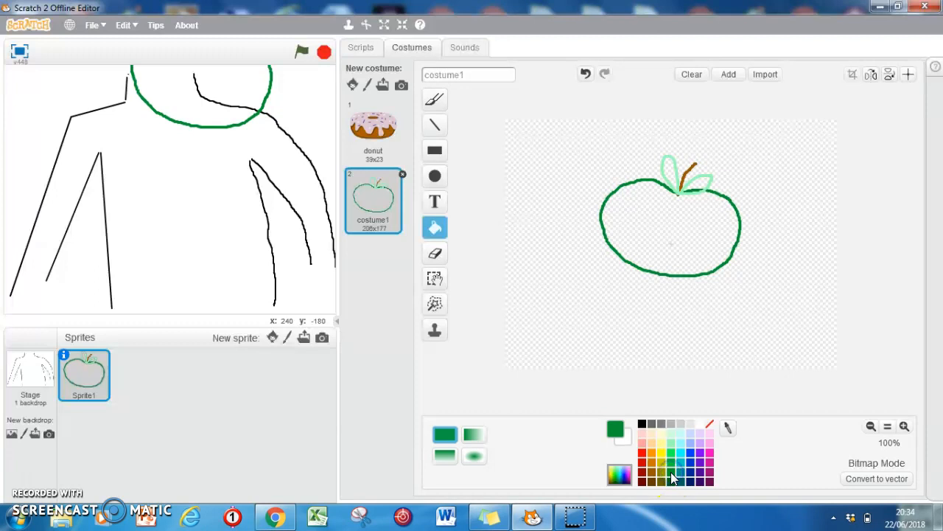
pyautogui.click(667, 236)
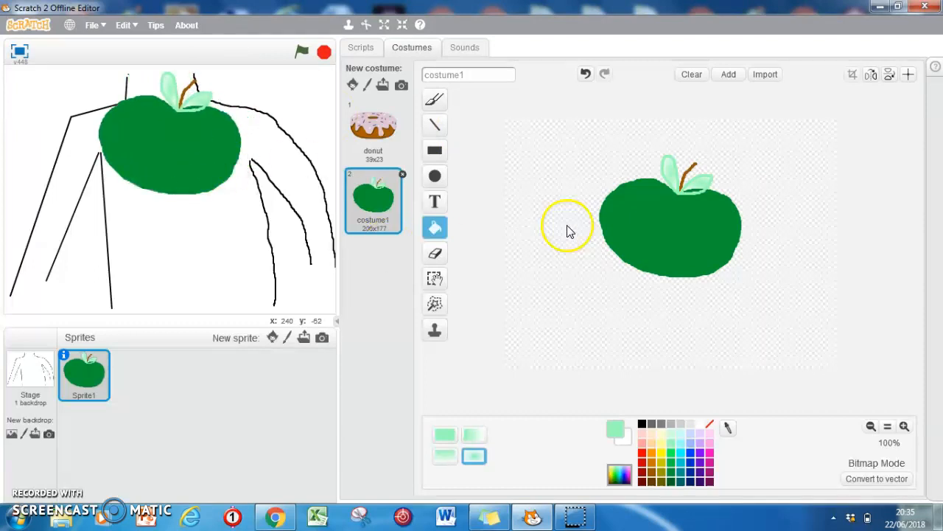
pyautogui.moveTo(564, 141)
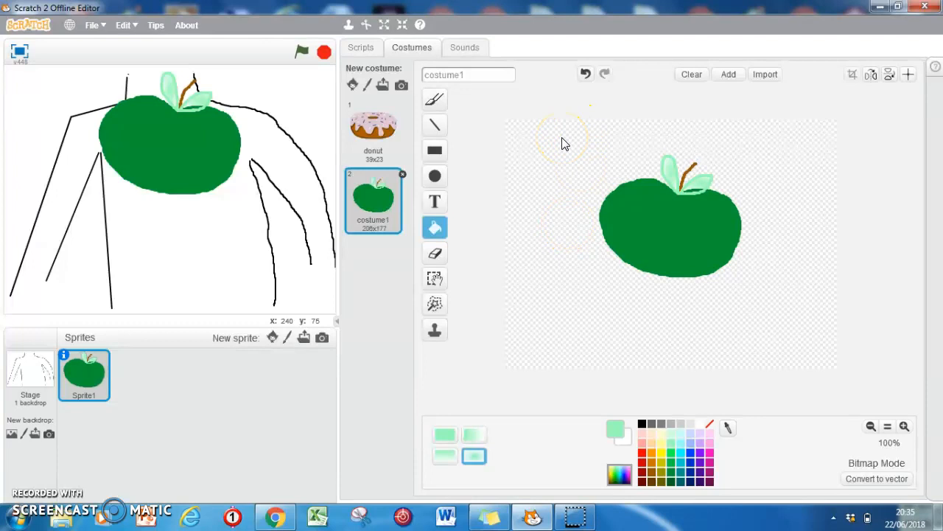
pyautogui.click(750, 181)
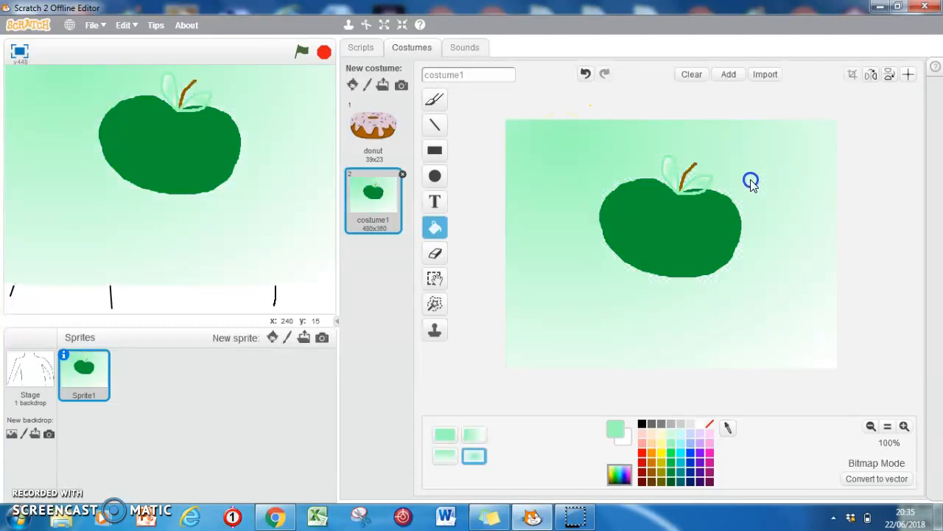
pyautogui.moveTo(575, 213)
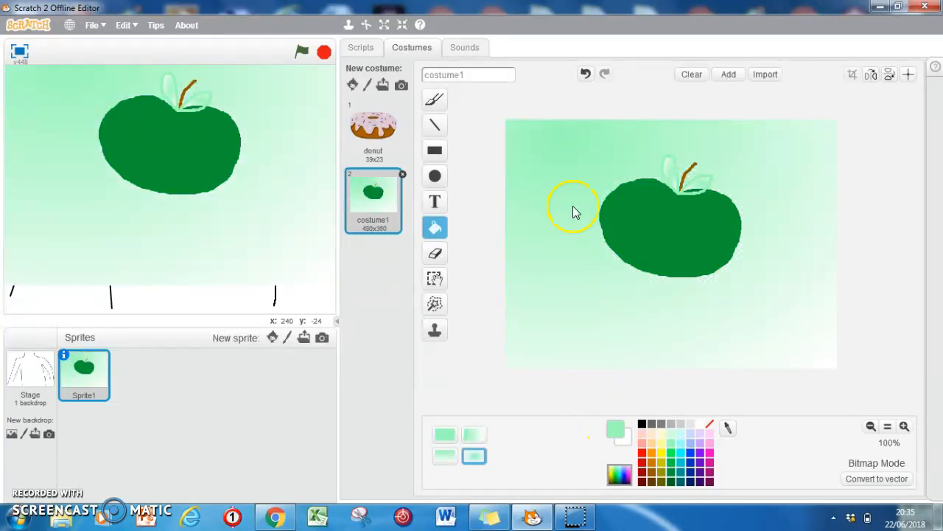
pyautogui.moveTo(547, 112)
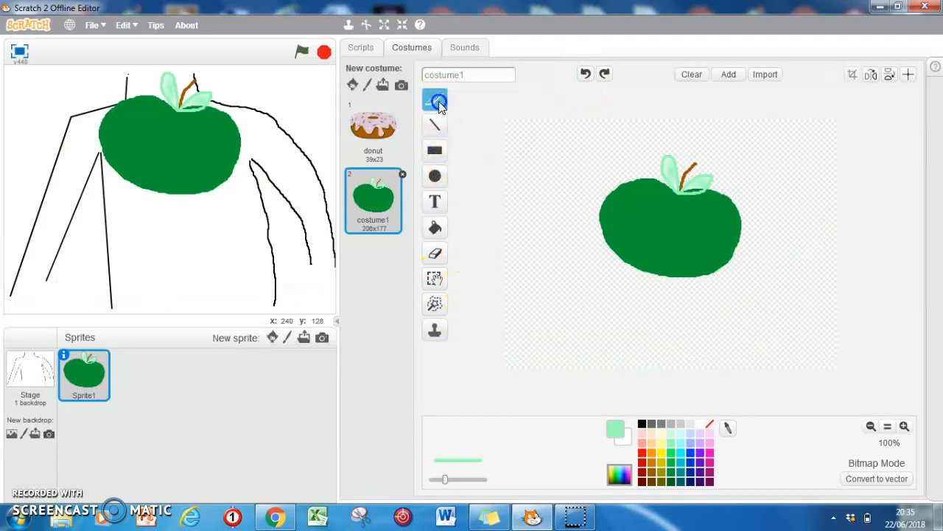
pyautogui.click(435, 100)
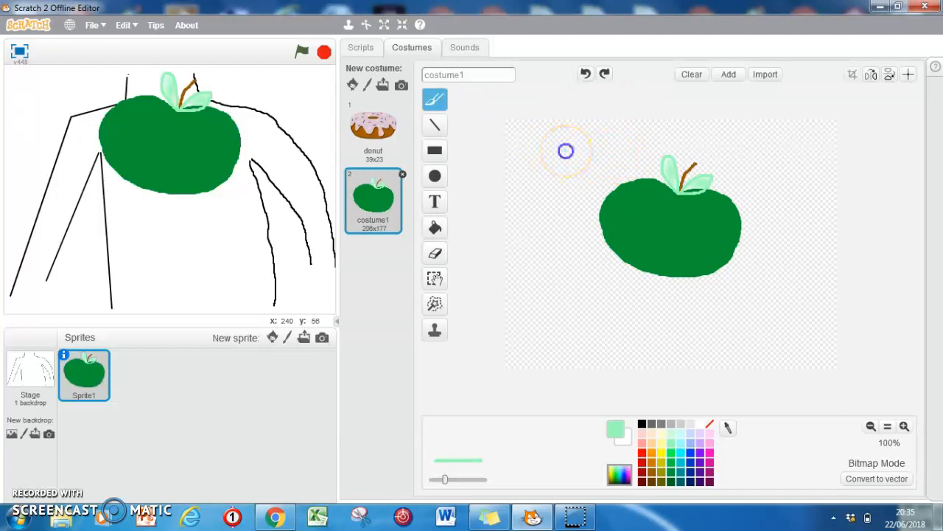
pyautogui.click(585, 74)
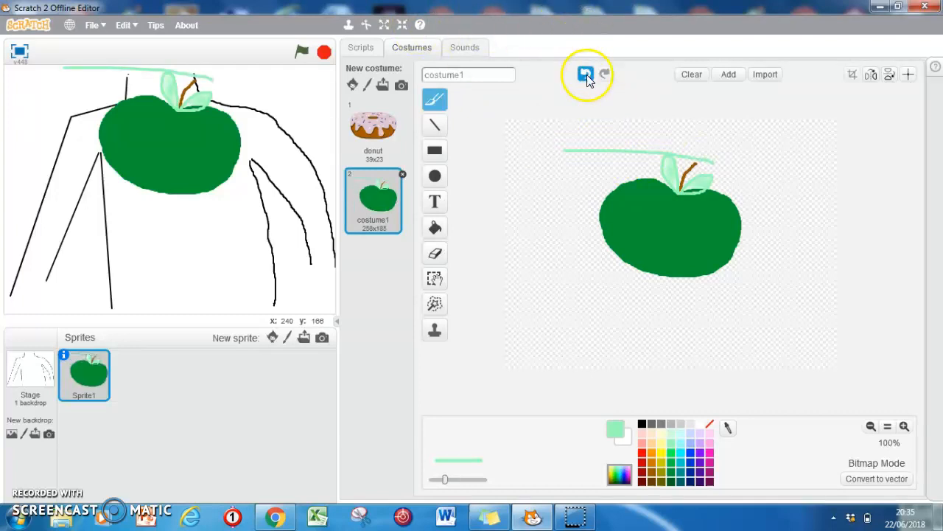
pyautogui.click(585, 73)
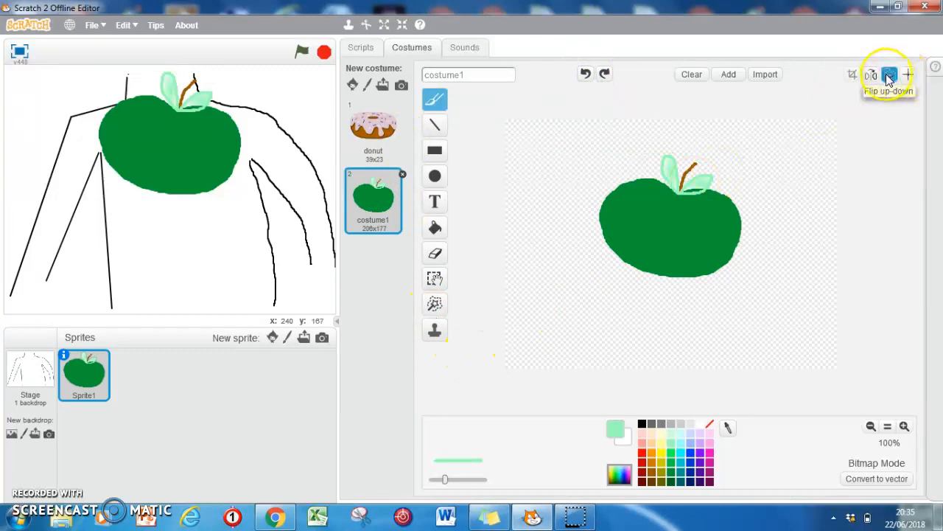
pyautogui.moveTo(672, 78)
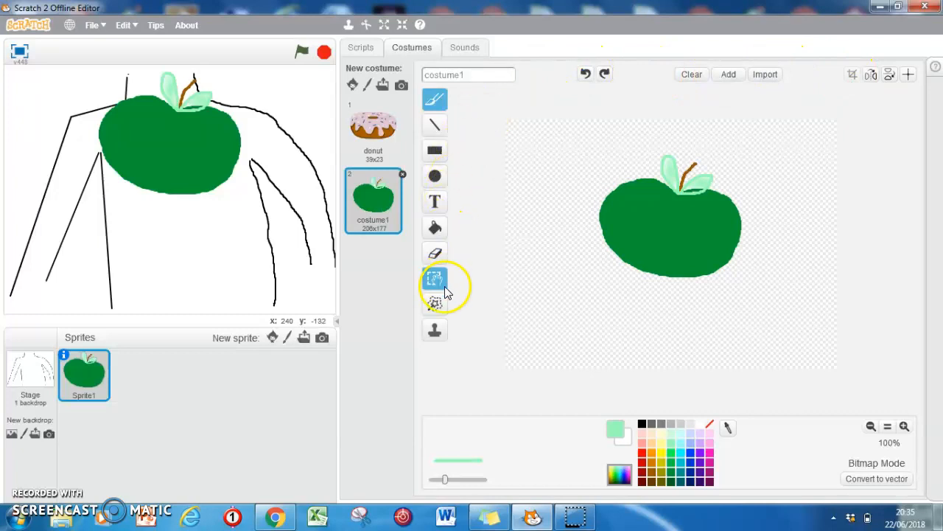
pyautogui.moveTo(490, 217)
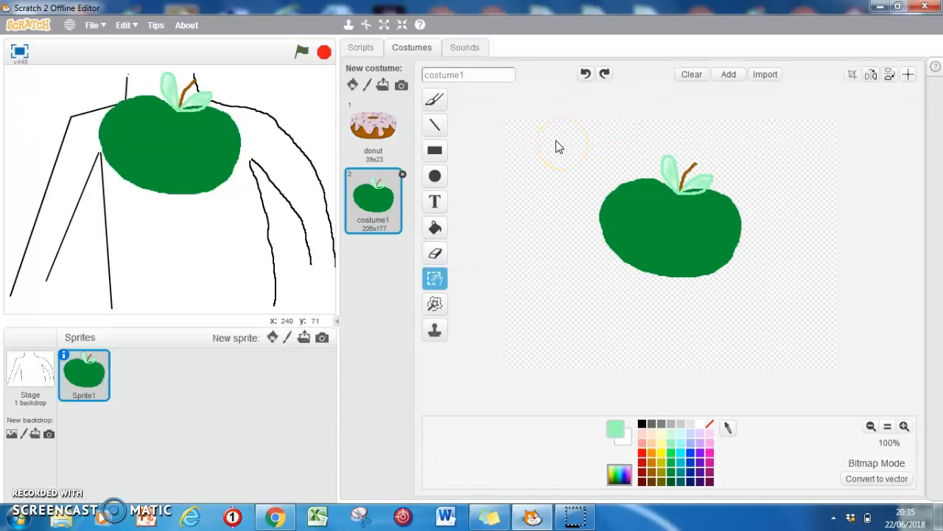
# Shrink the apple to 47x40 and move the sprite to the neck between the shoulders.
pyautogui.moveTo(556, 144); pyautogui.dragTo(766, 286)
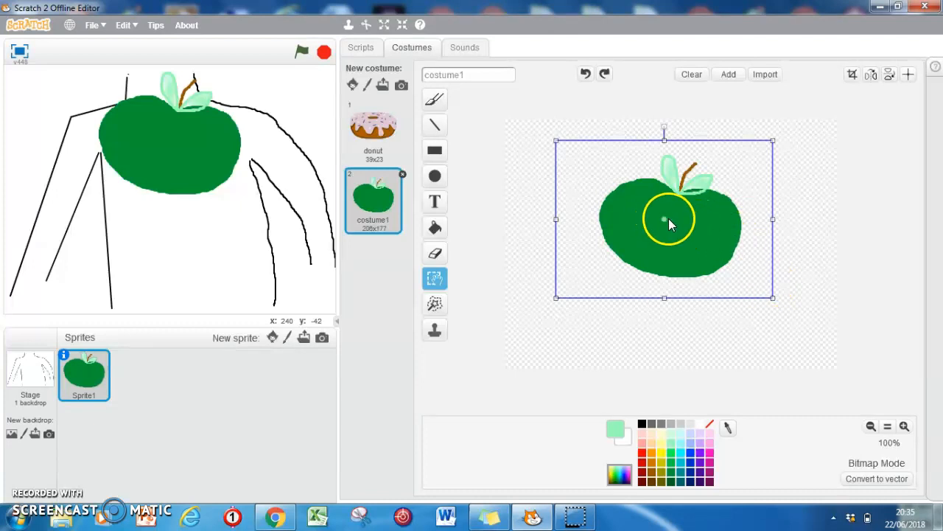
pyautogui.moveTo(773, 298)
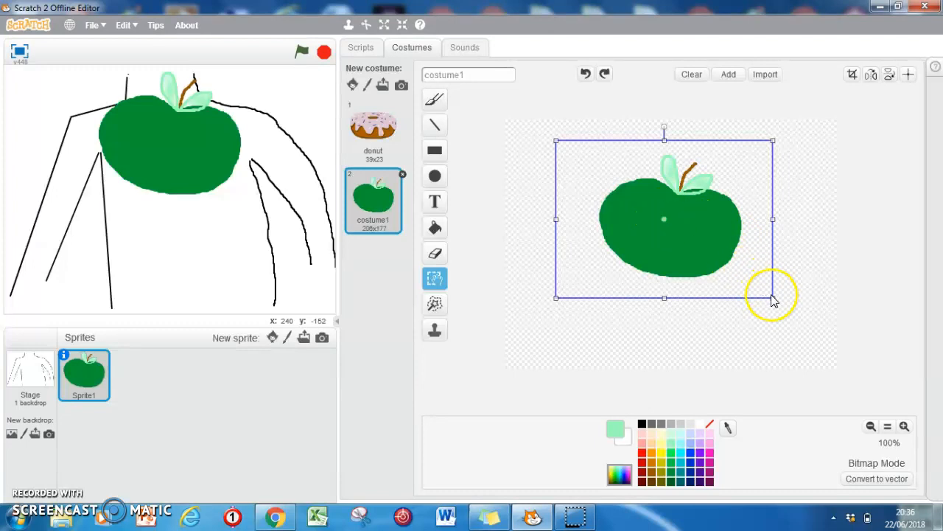
pyautogui.moveTo(772, 298); pyautogui.dragTo(752, 278)
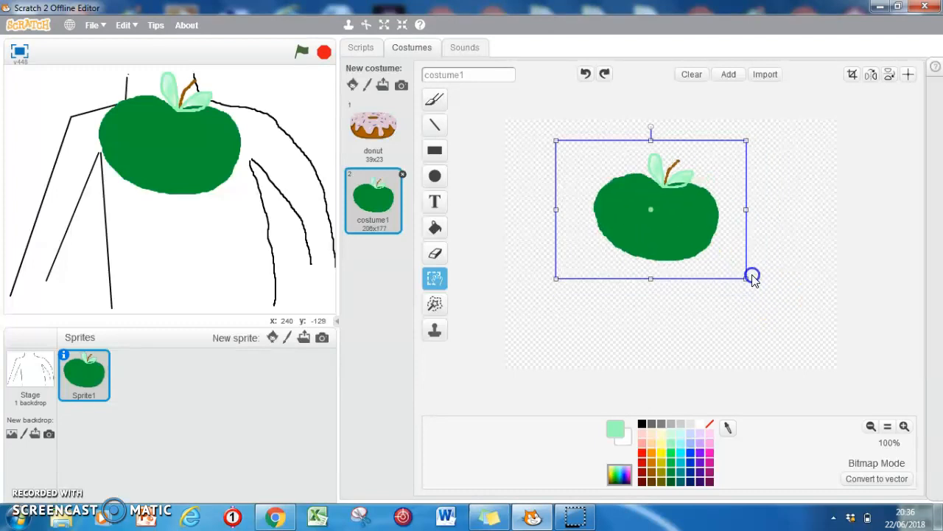
pyautogui.moveTo(752, 276); pyautogui.dragTo(672, 225)
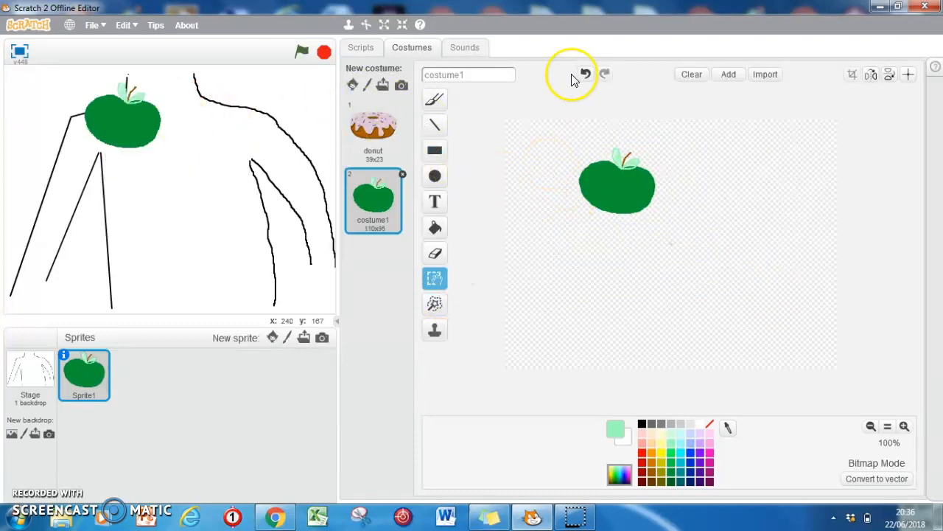
pyautogui.moveTo(553, 140)
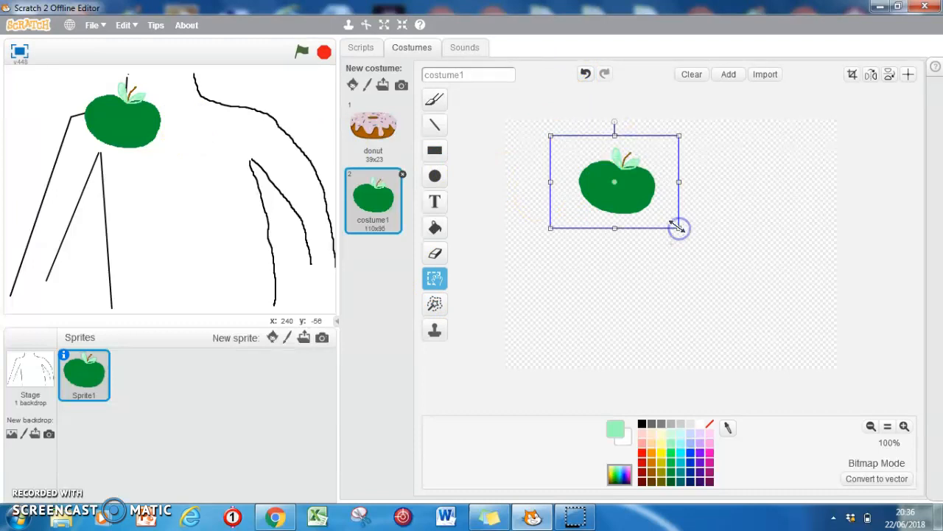
pyautogui.moveTo(678, 227); pyautogui.dragTo(631, 176)
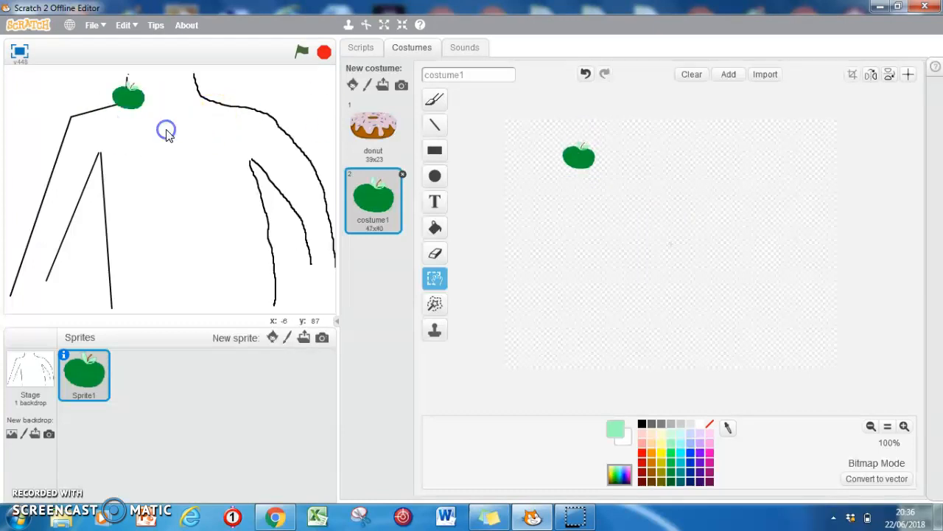
pyautogui.moveTo(129, 96); pyautogui.dragTo(164, 97)
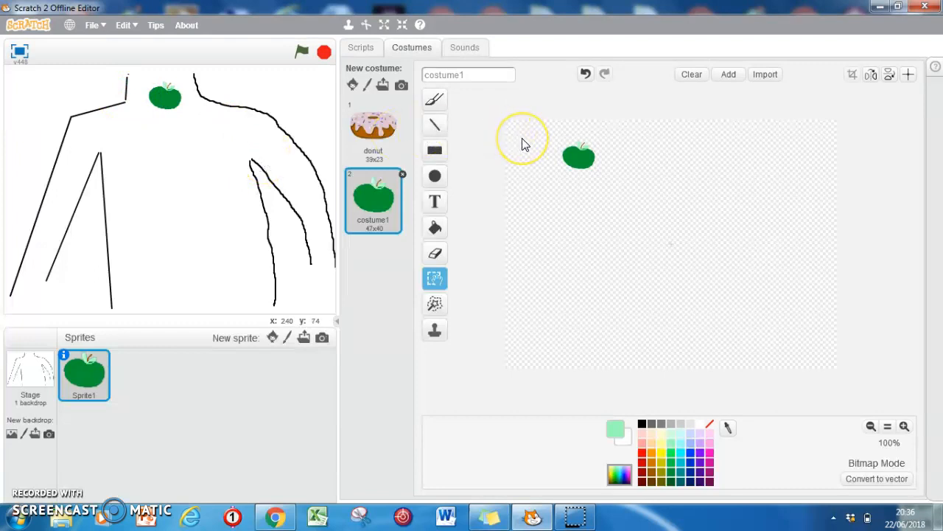
pyautogui.moveTo(524, 140)
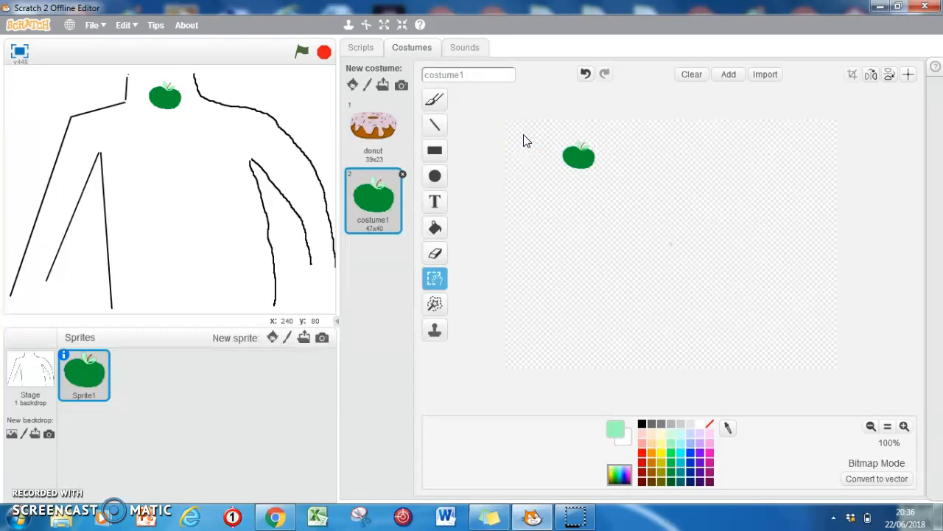
pyautogui.moveTo(39, 469)
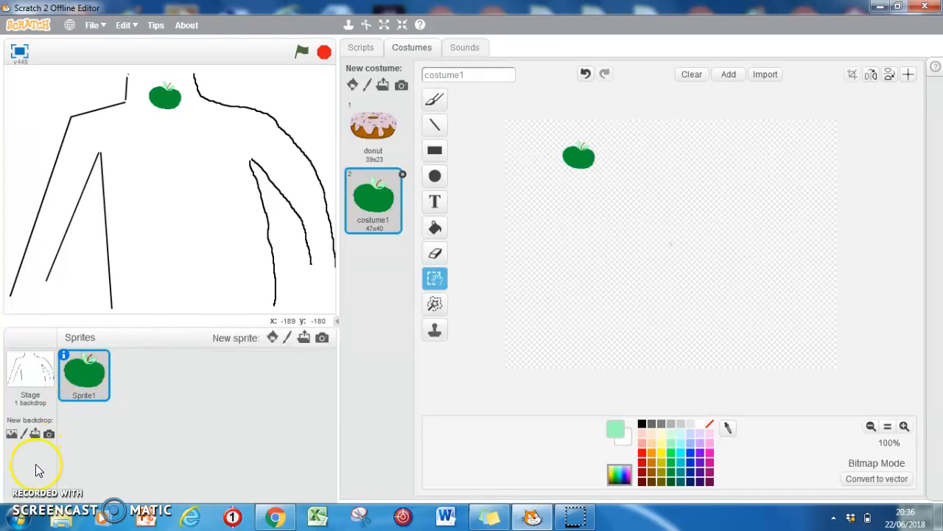